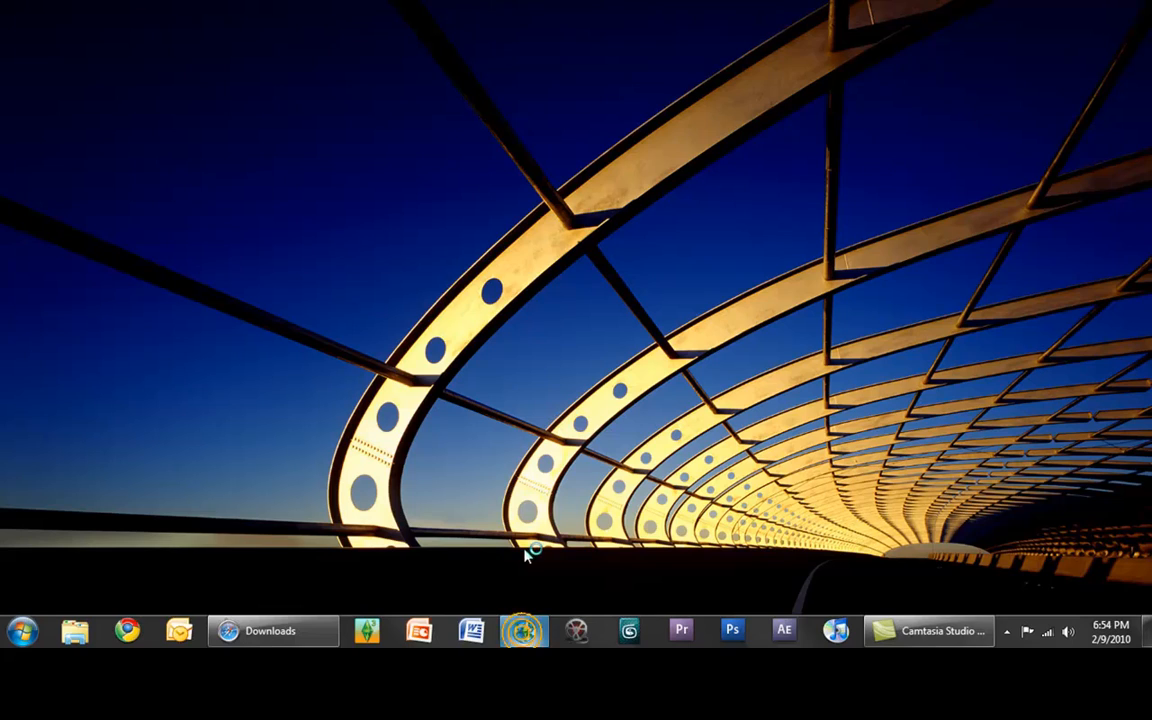
# Launch the Create a World Tool from its taskbar icon
pyautogui.click(524, 631)
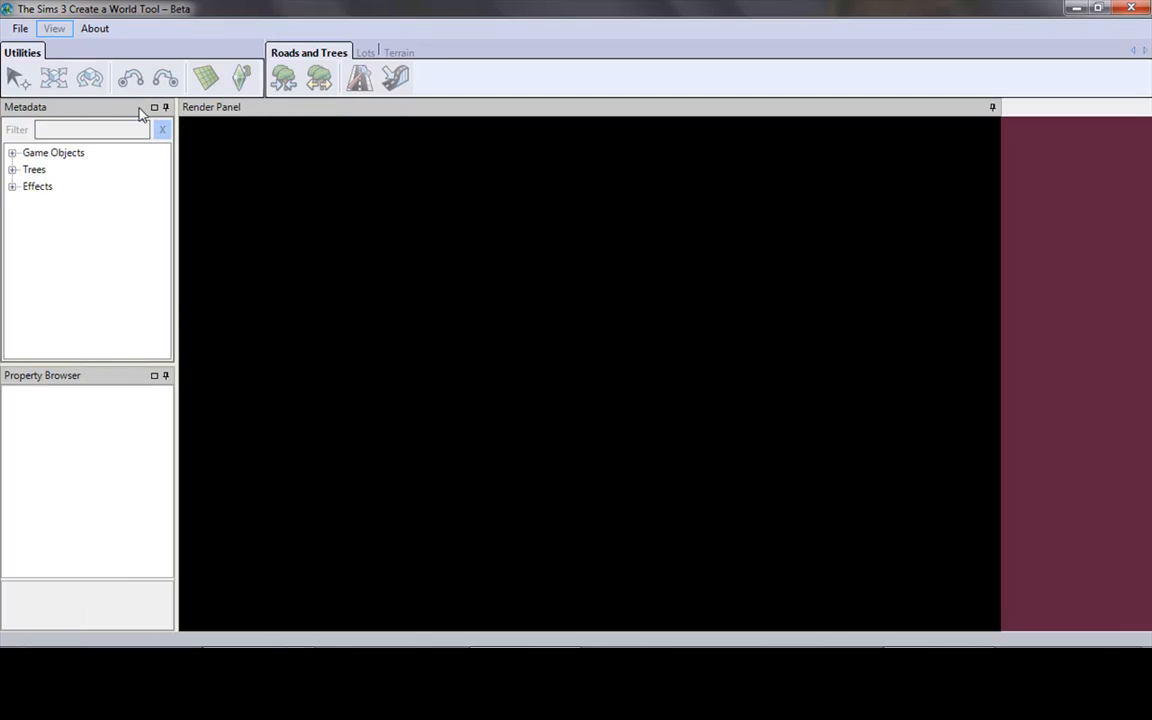
pyautogui.moveTo(168, 390)
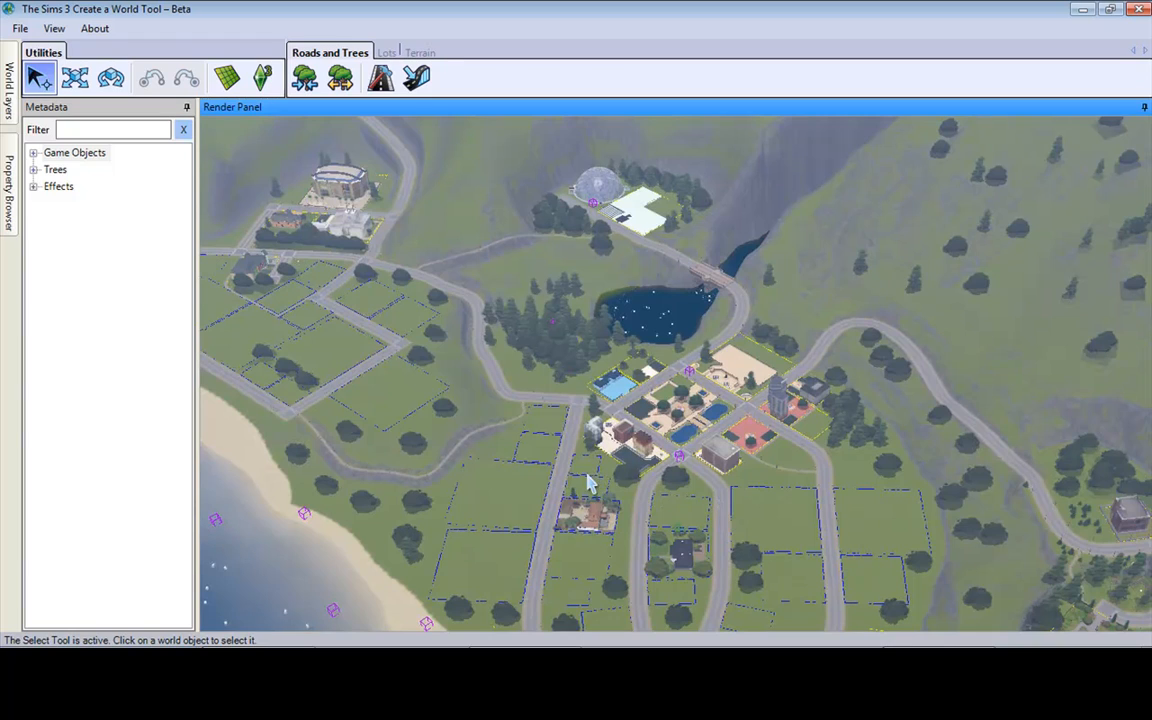
# Create a new lush world from a flat height map with maximum height 200
pyautogui.click(19, 28)
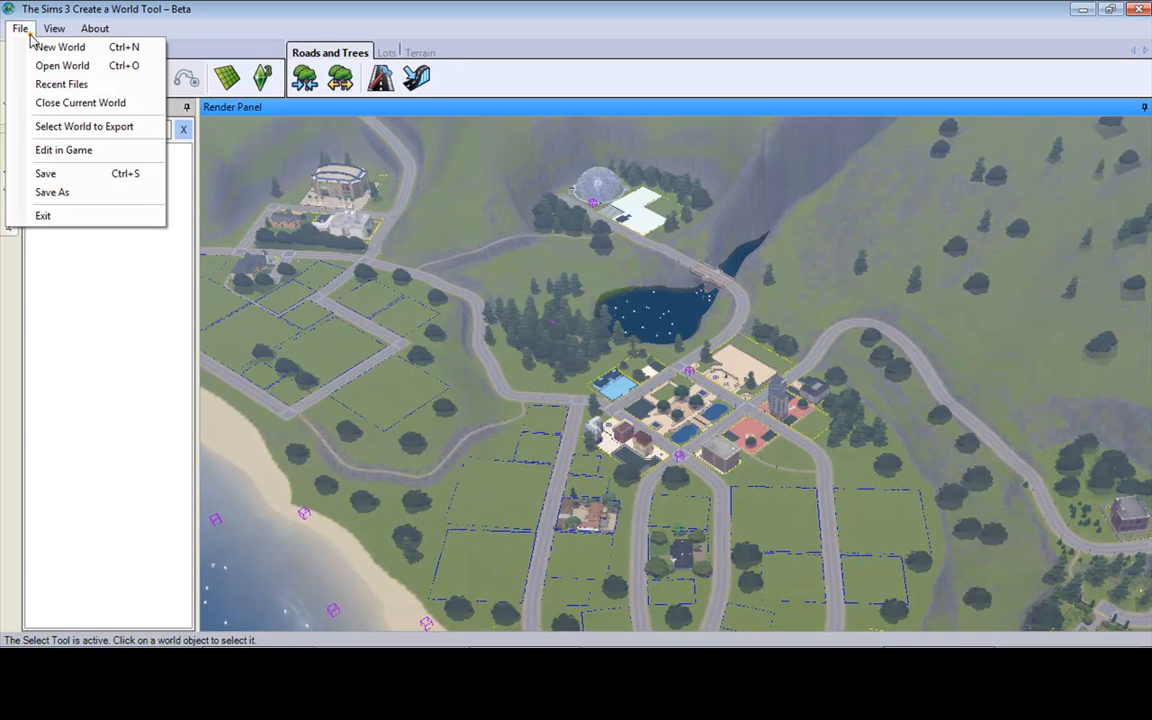
pyautogui.click(60, 47)
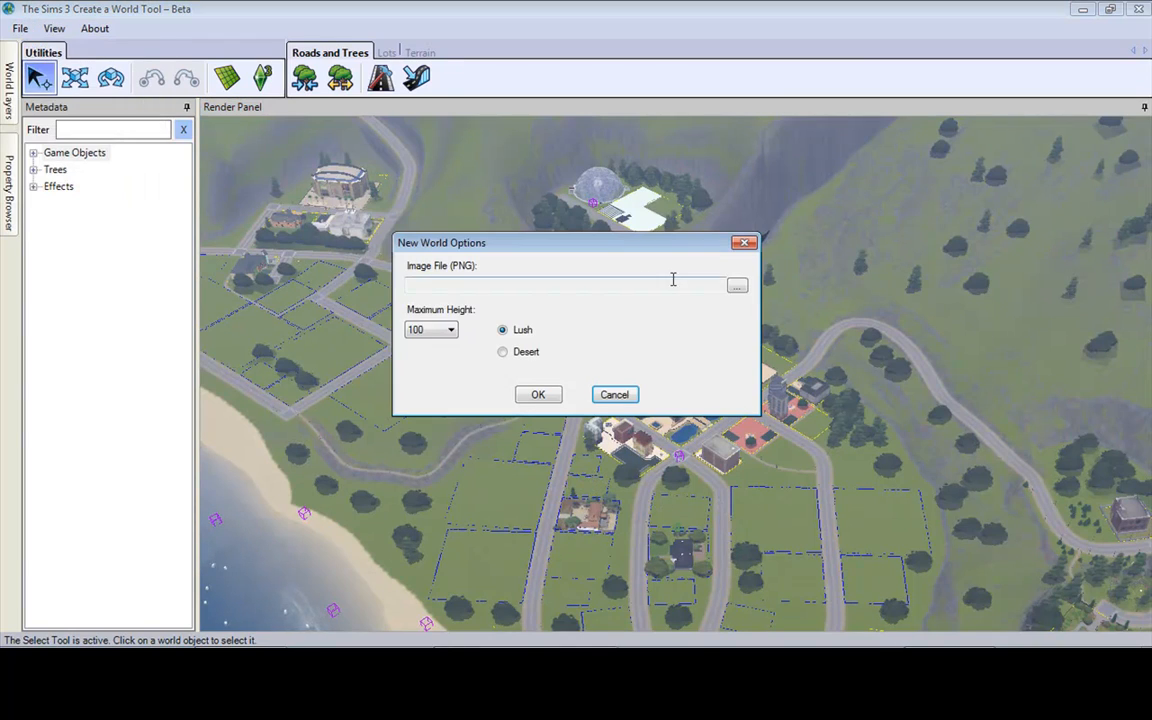
pyautogui.click(737, 286)
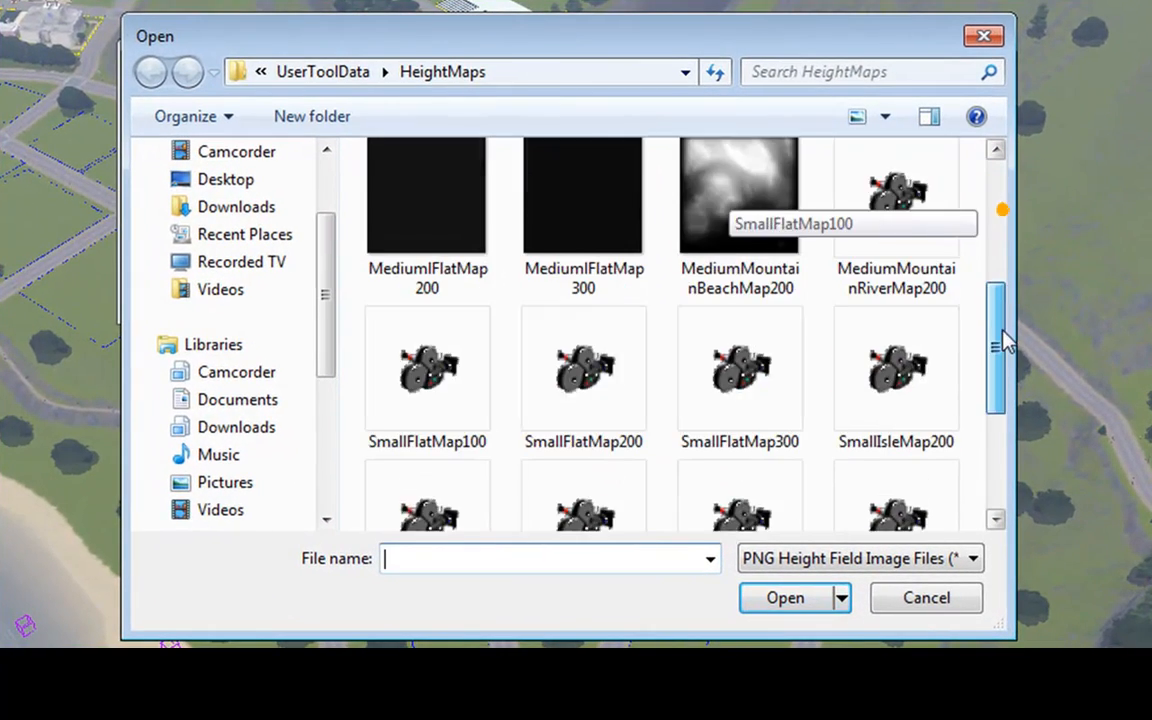
pyautogui.scroll(-3)
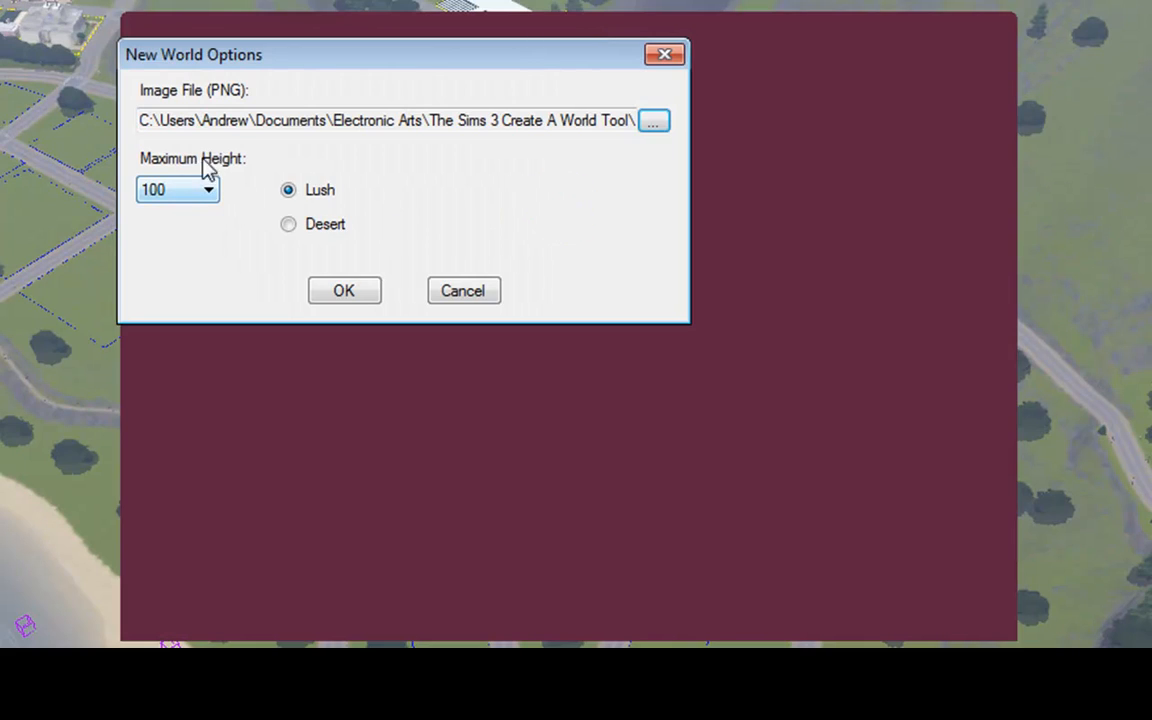
pyautogui.click(208, 190)
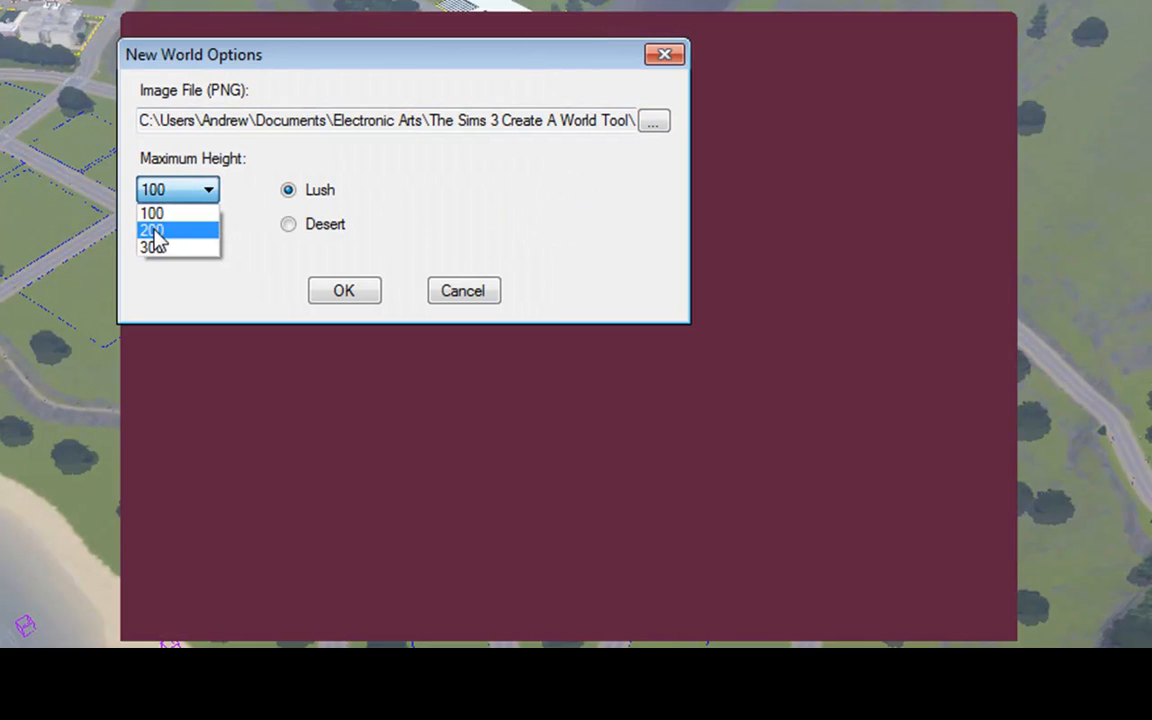
pyautogui.click(151, 231)
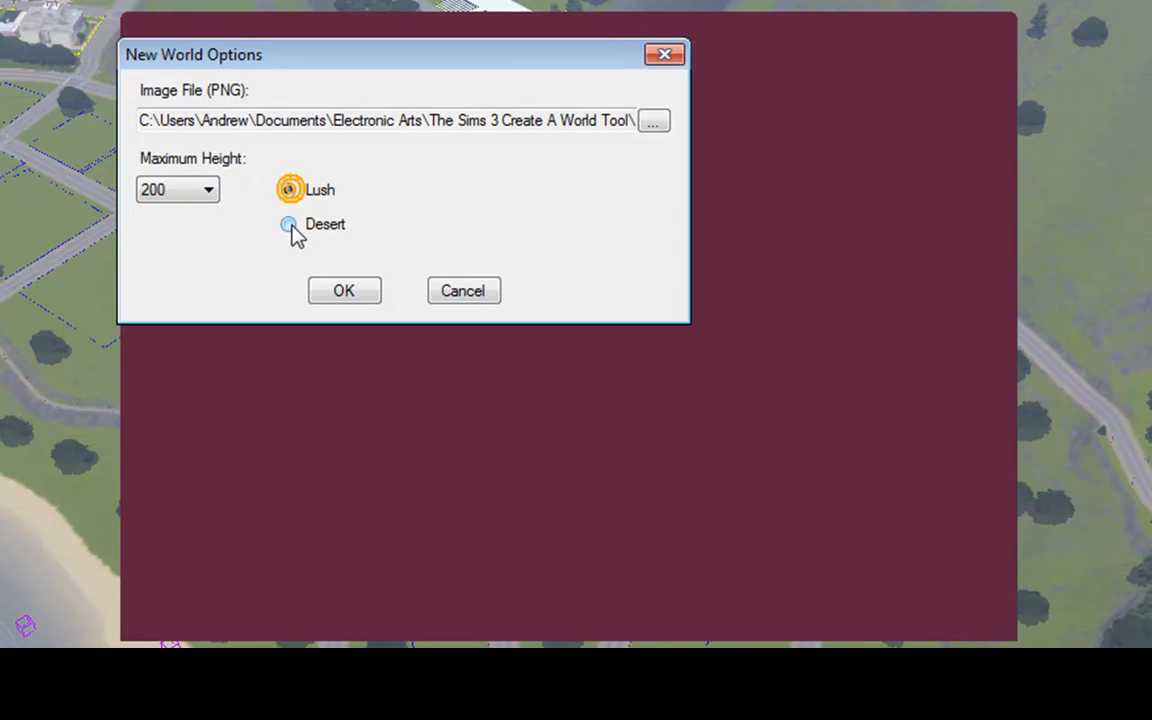
pyautogui.click(343, 290)
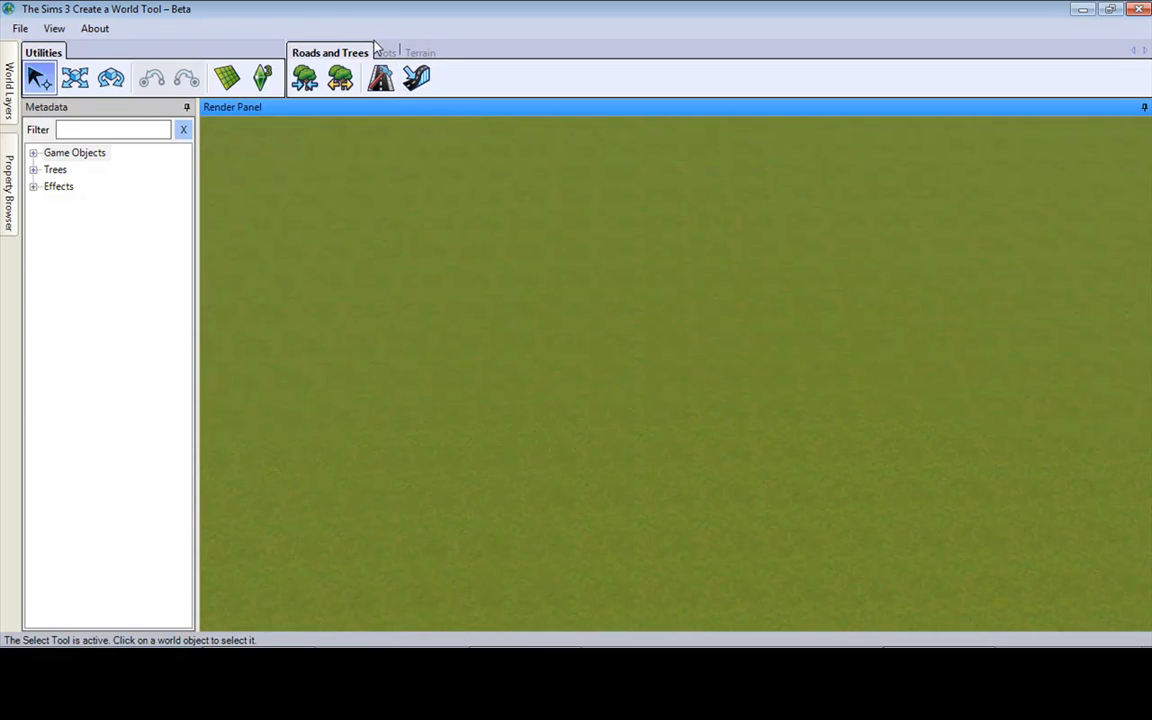
# Dismiss the missing-layer warning from the Lots tab and add a layer under World Layer
pyautogui.click(384, 52)
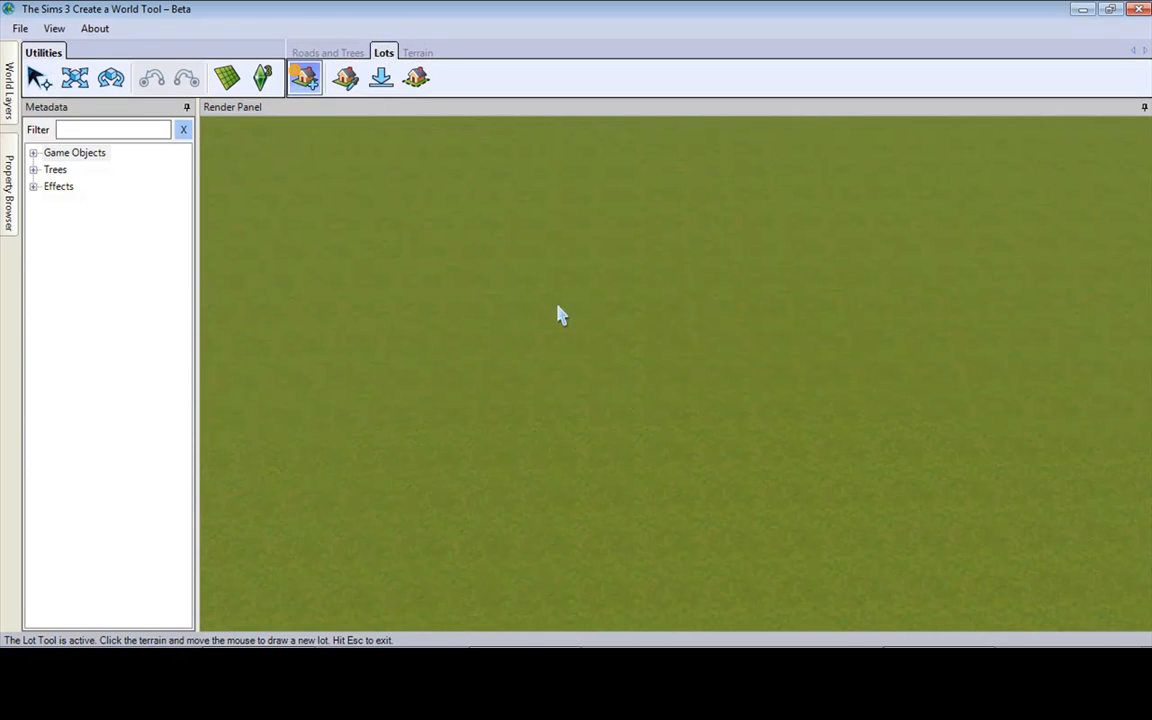
pyautogui.click(578, 363)
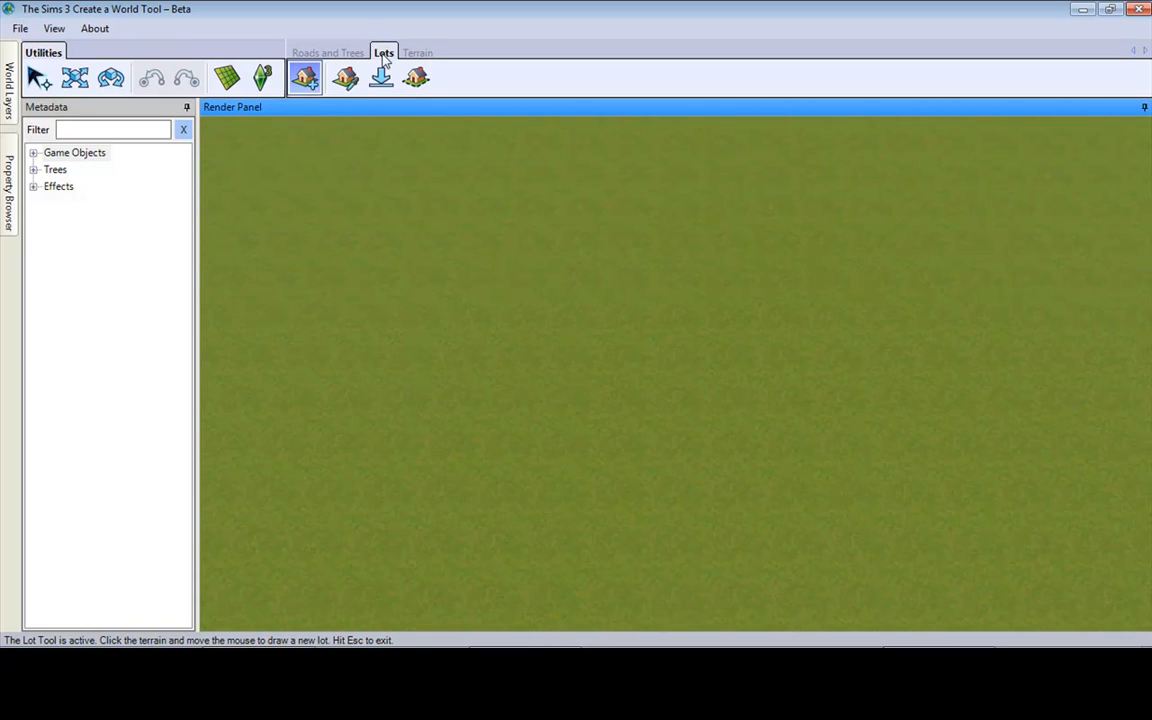
pyautogui.moveTo(463, 277)
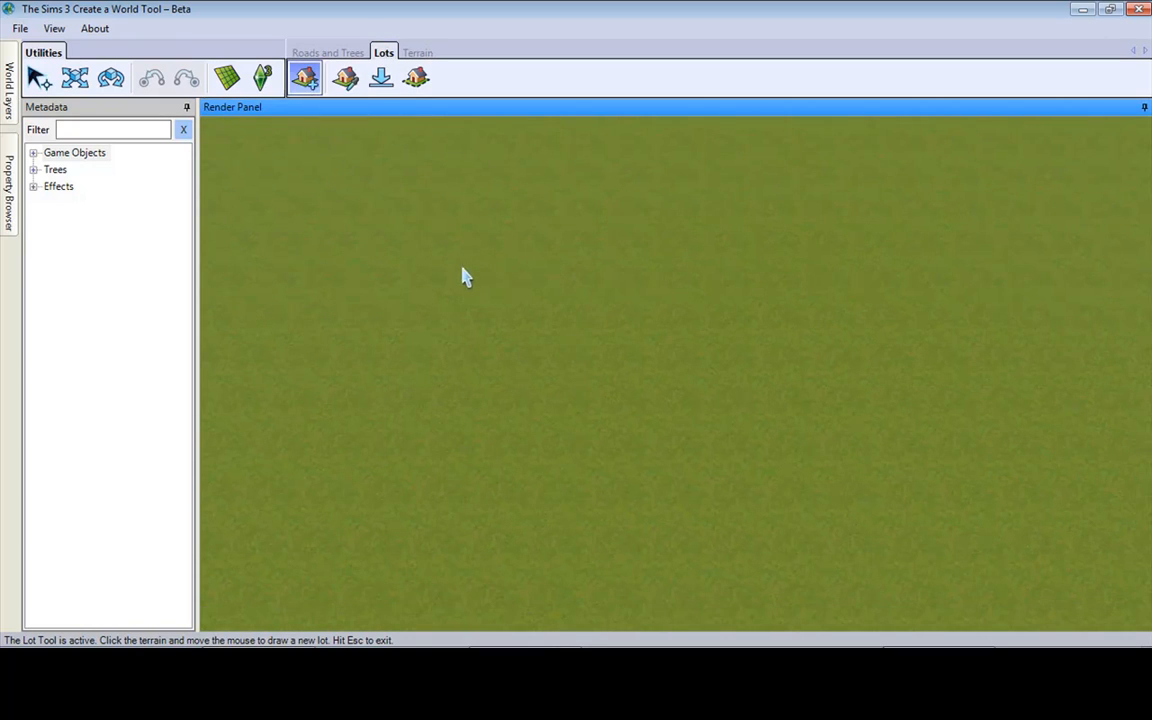
pyautogui.click(465, 276)
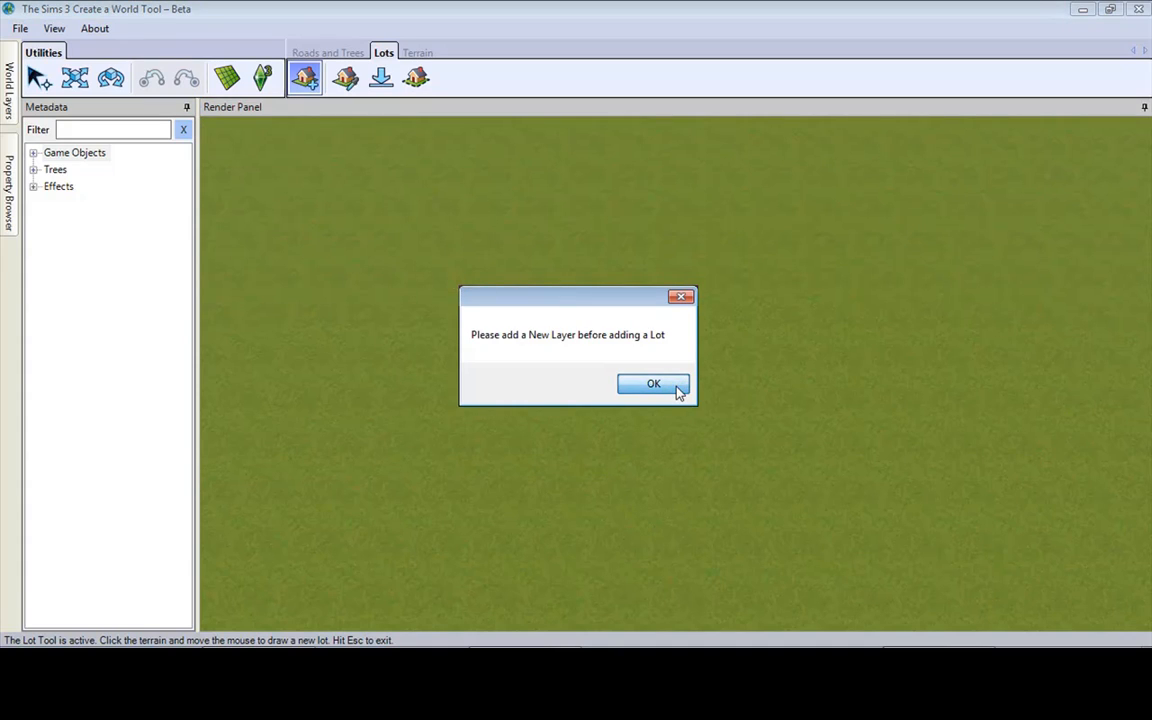
pyautogui.click(653, 384)
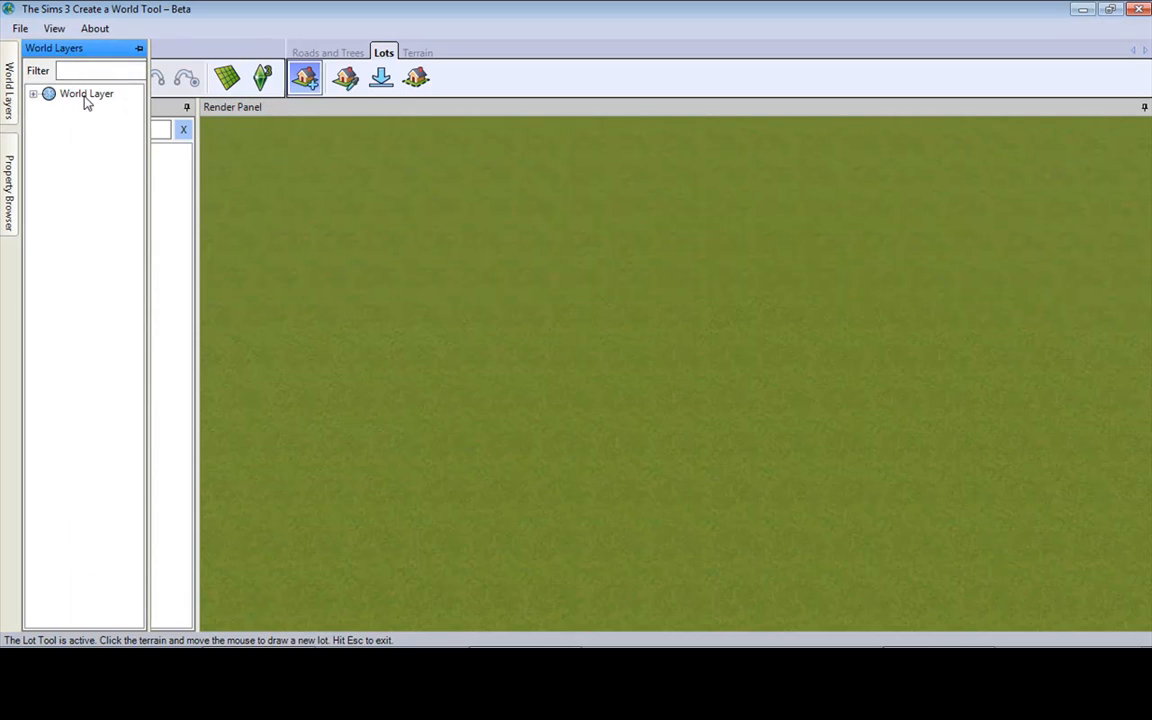
pyautogui.rightClick(86, 93)
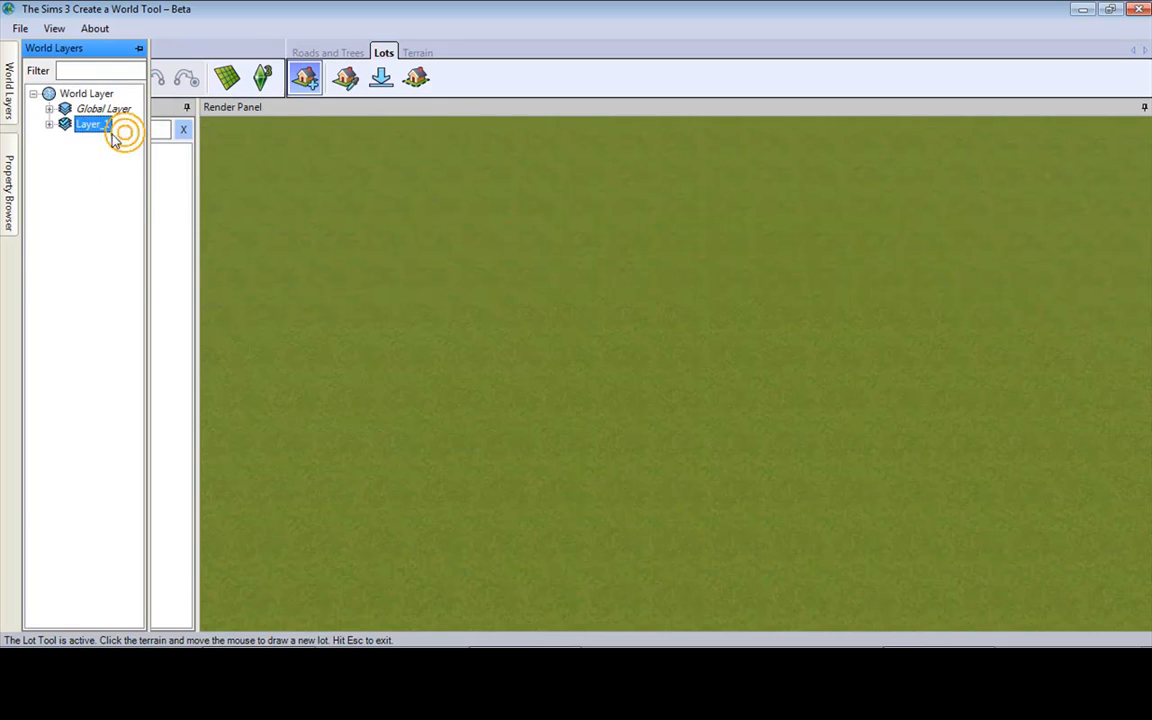
pyautogui.rightClick(86, 93)
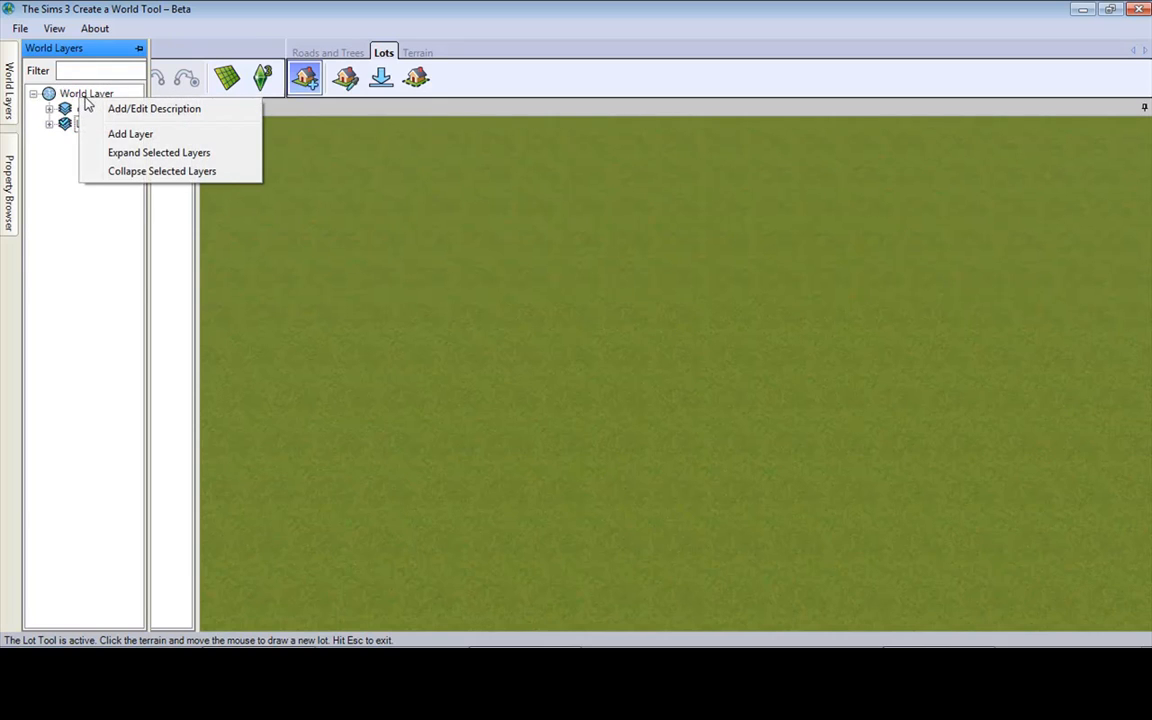
pyautogui.moveTo(62, 225)
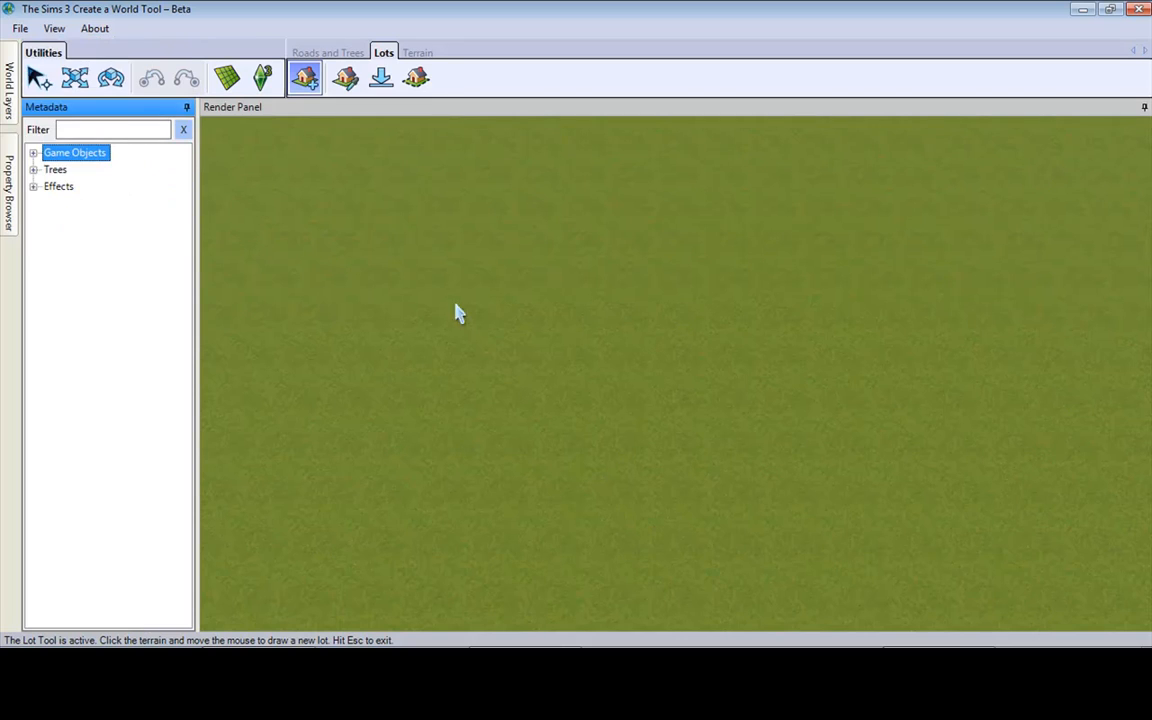
pyautogui.moveTo(518, 279)
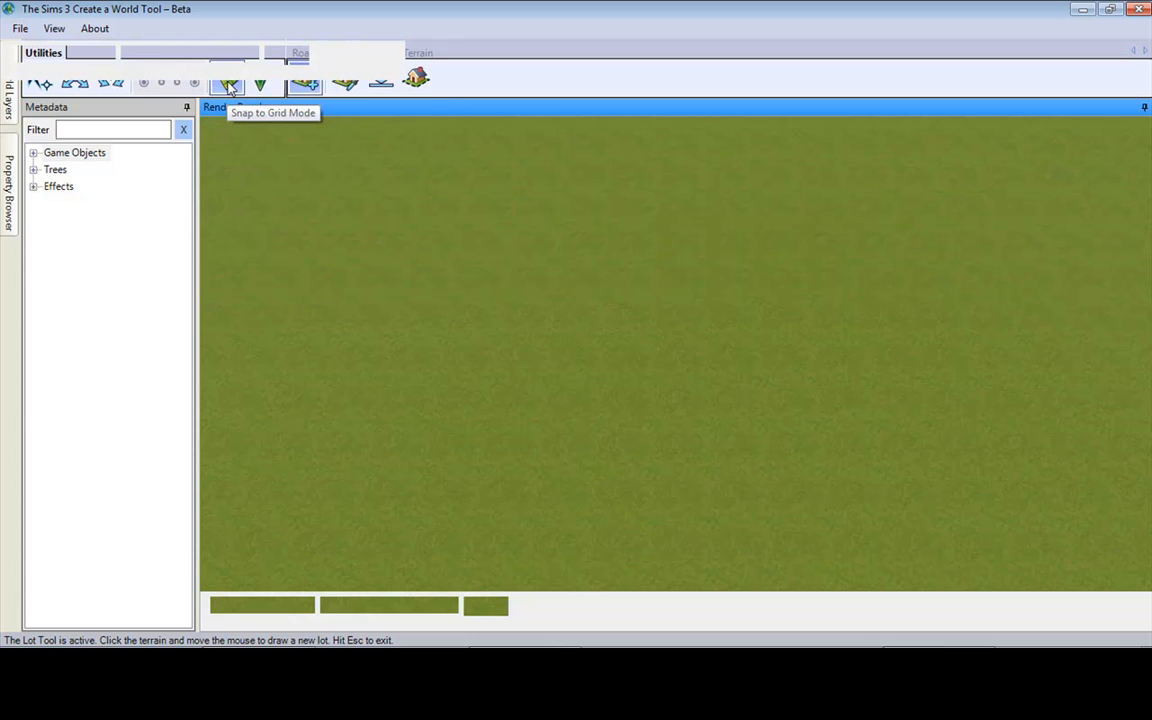
# Activate Snap to Grid Mode so a grid overlays the terrain
pyautogui.click(226, 79)
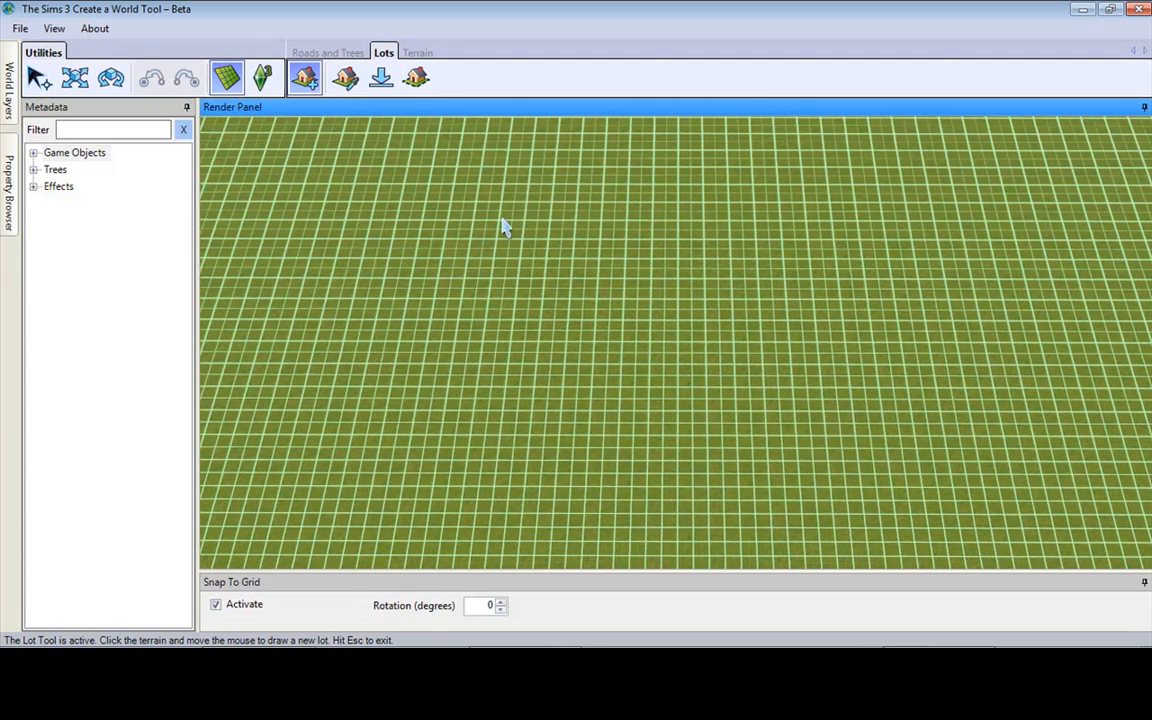
pyautogui.moveTo(428, 210)
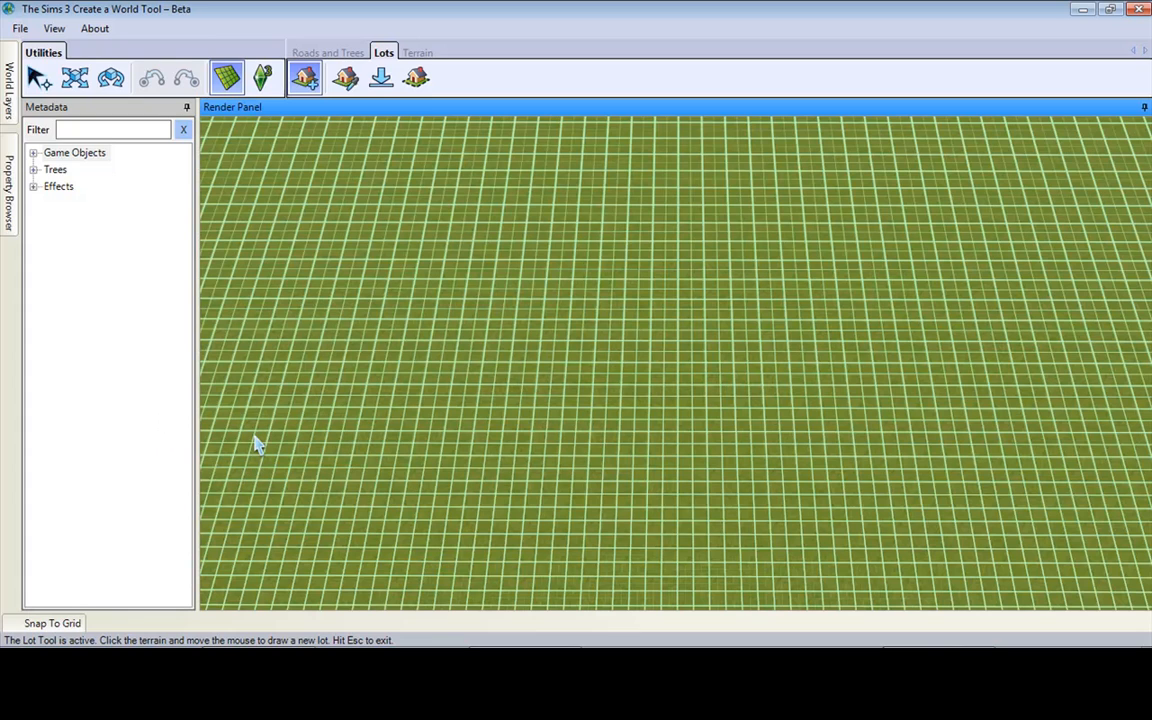
pyautogui.moveTo(333, 265)
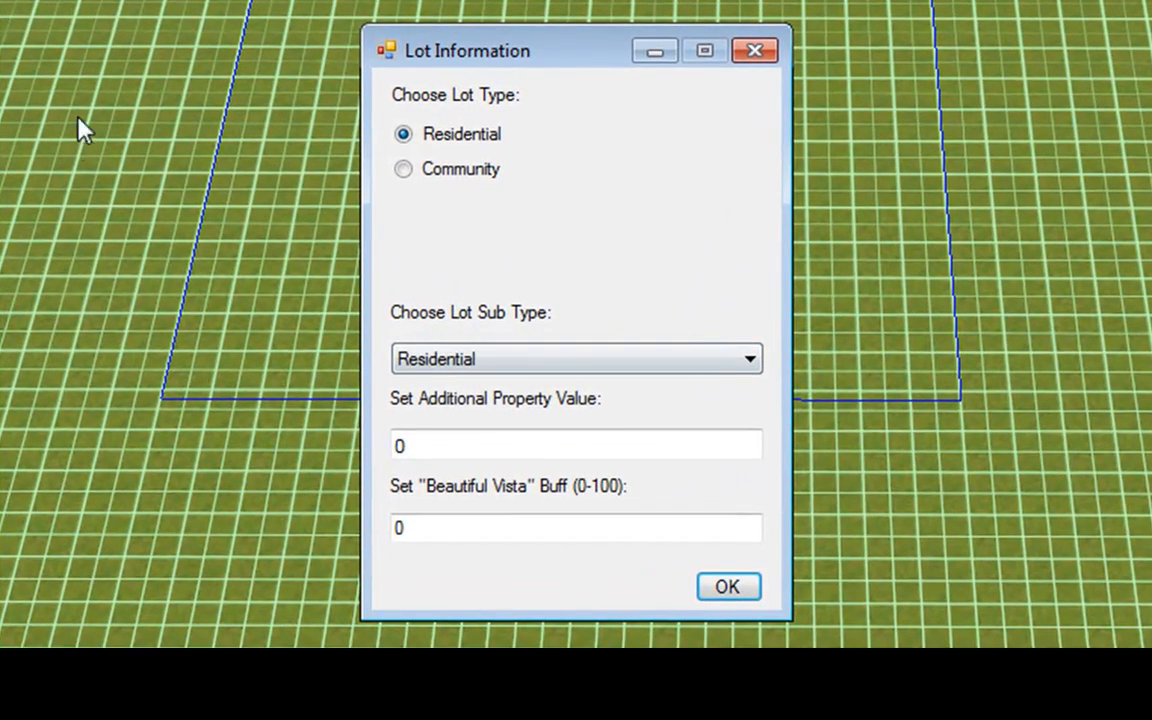
# Set the drawn lot to Community with sub type Big Park
pyautogui.click(403, 169)
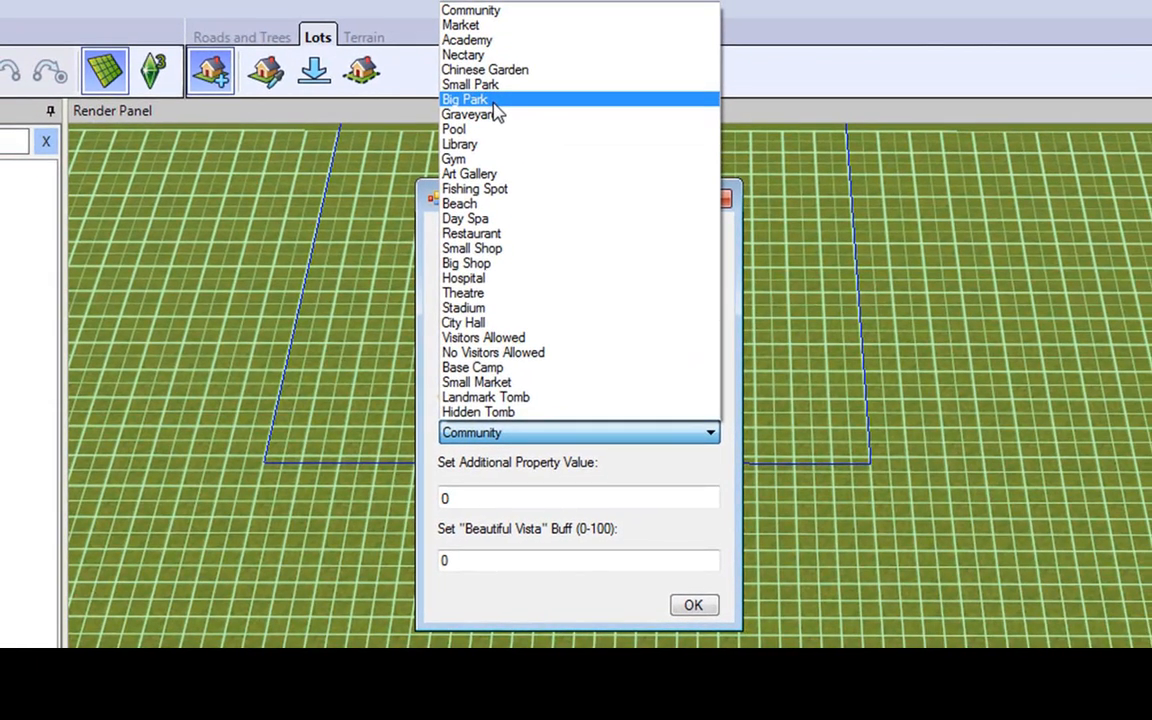
pyautogui.click(464, 99)
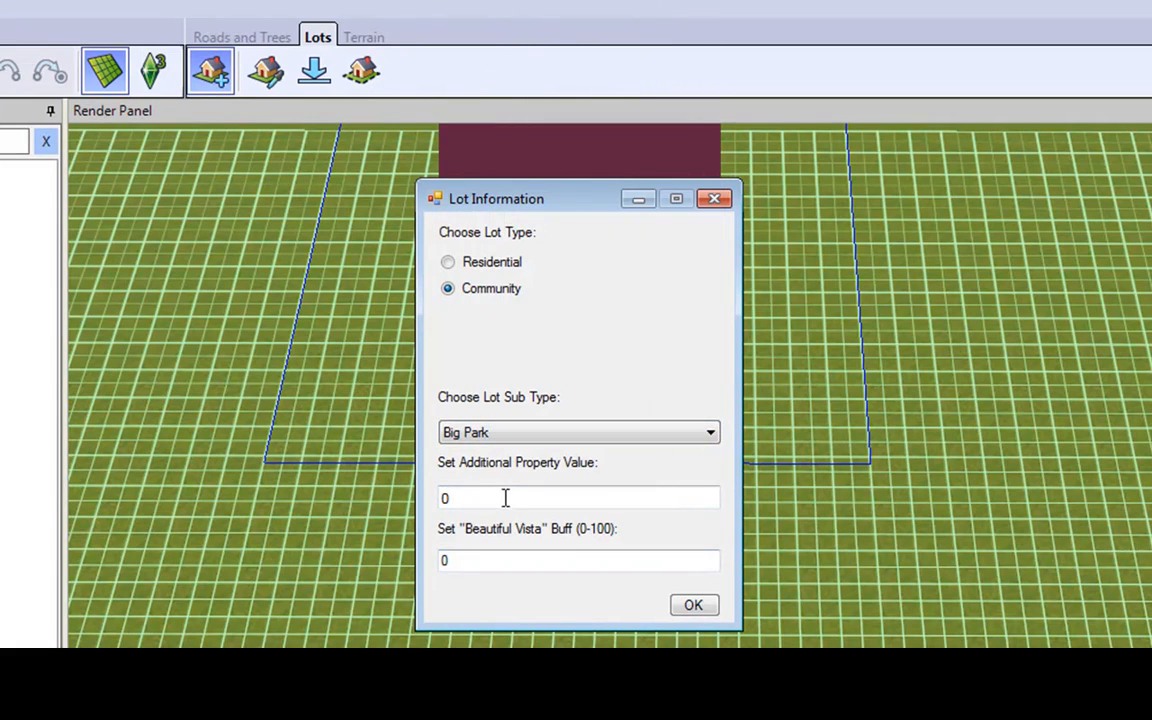
pyautogui.moveTo(520, 495)
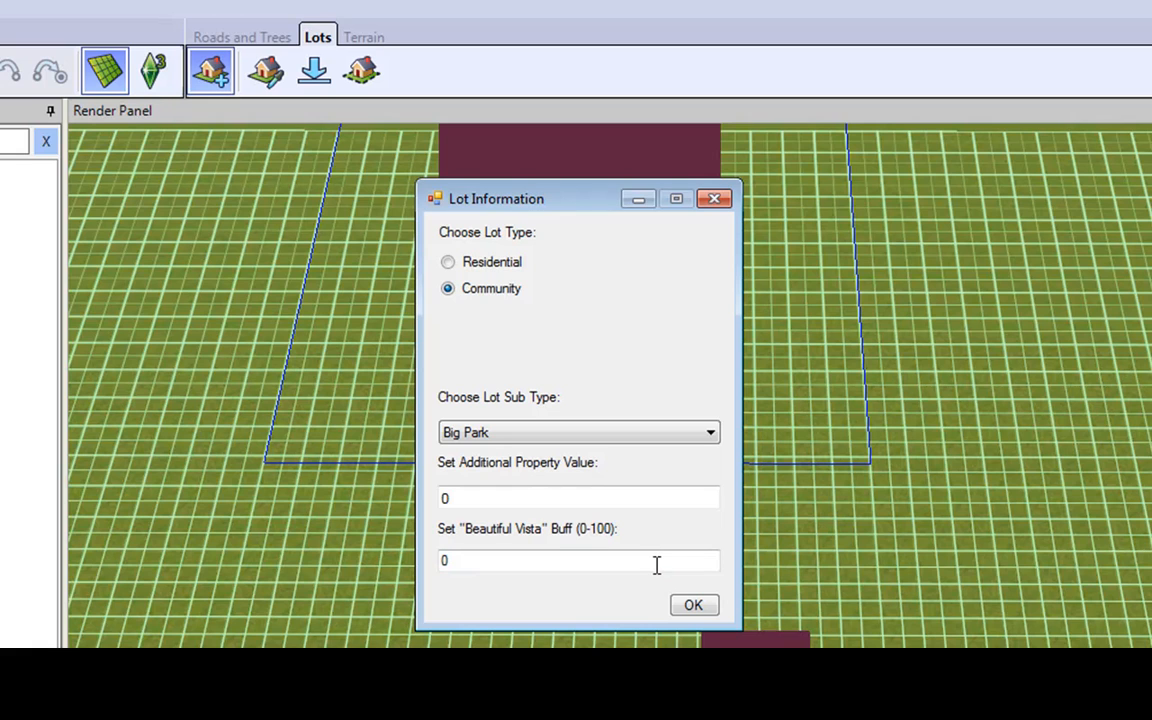
pyautogui.click(693, 604)
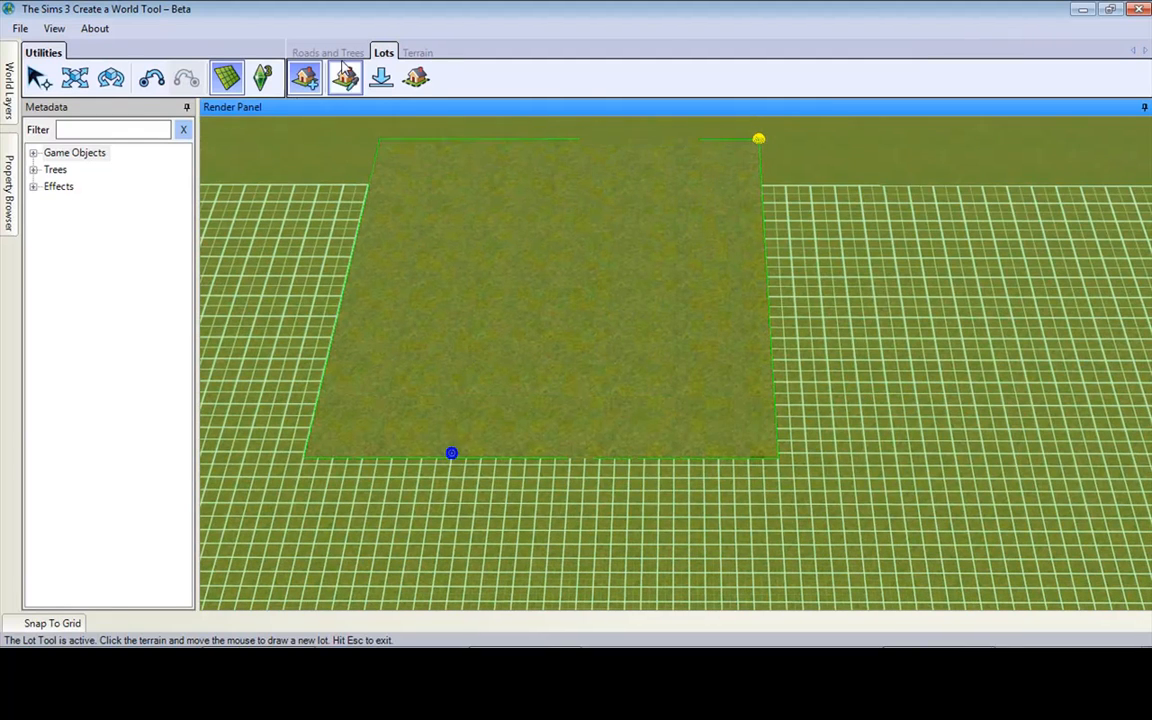
# Place road intersections next to the Big Park lot's corners
pyautogui.click(75, 78)
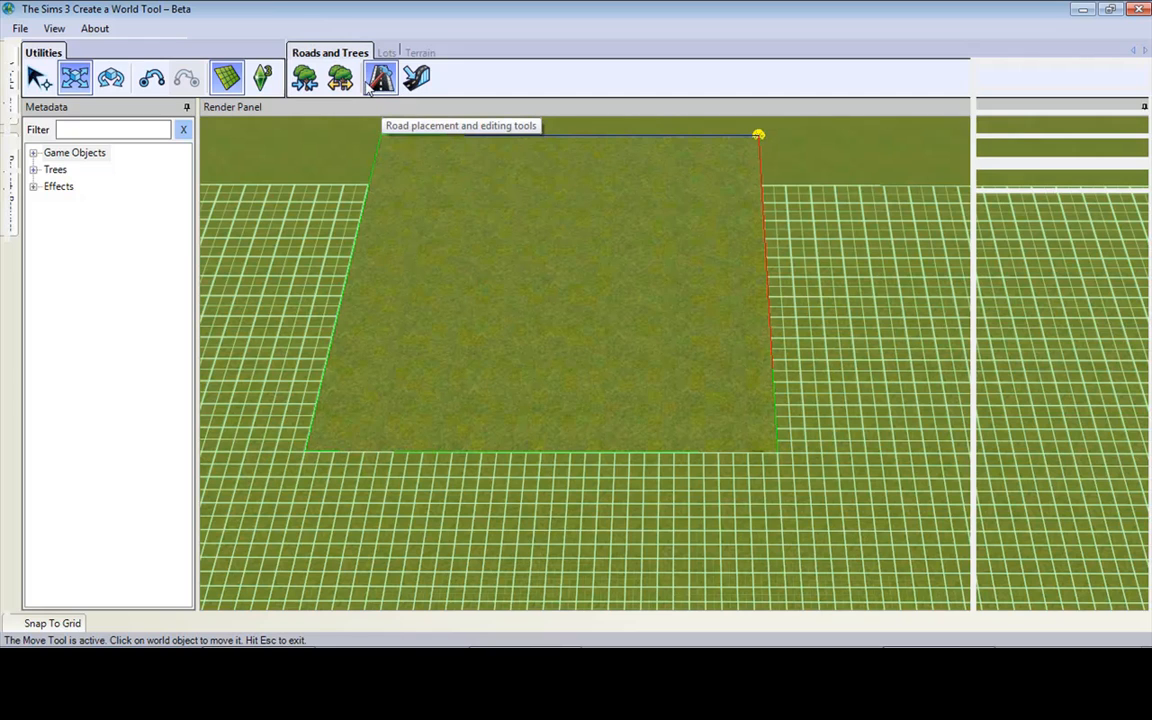
pyautogui.click(379, 77)
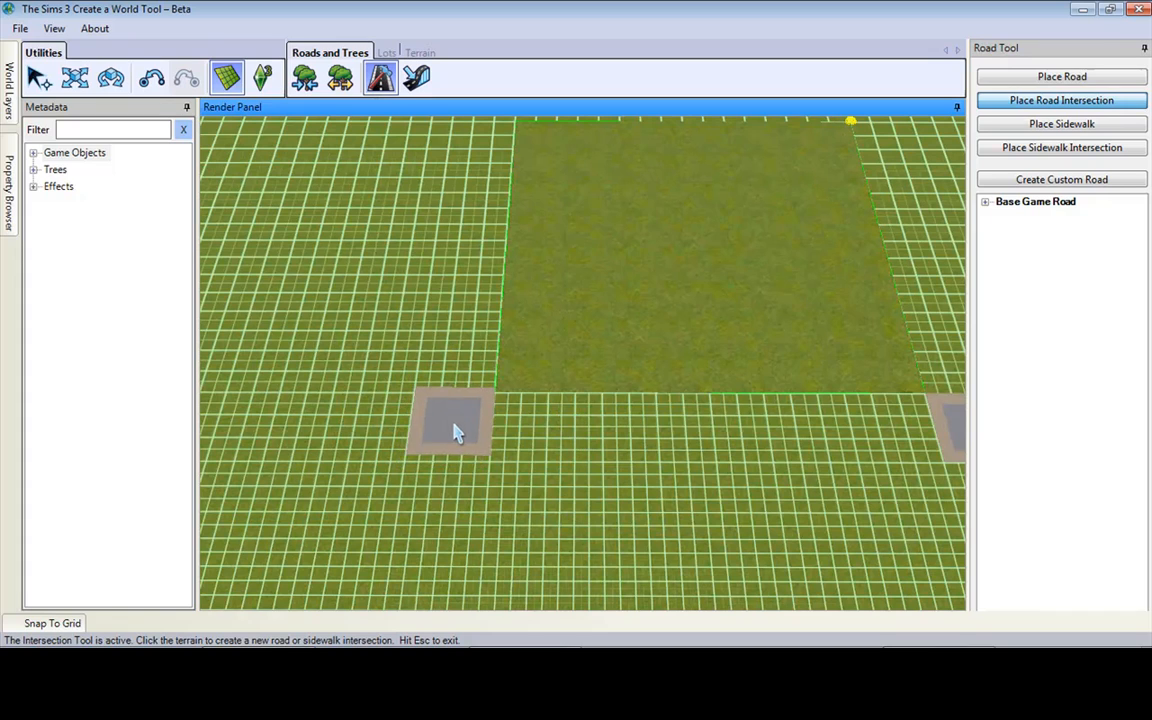
pyautogui.click(456, 413)
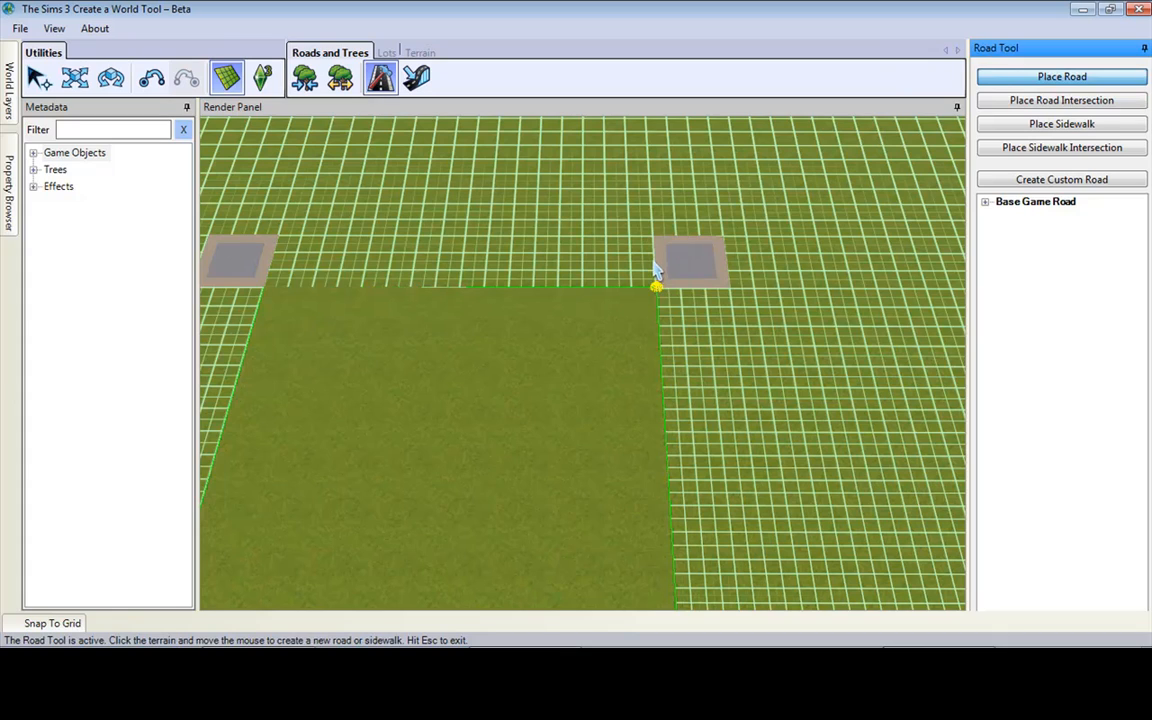
# Lay roads along the park lot's top, right, bottom and left edges with a corner intersection
pyautogui.moveTo(655, 287); pyautogui.dragTo(295, 255)
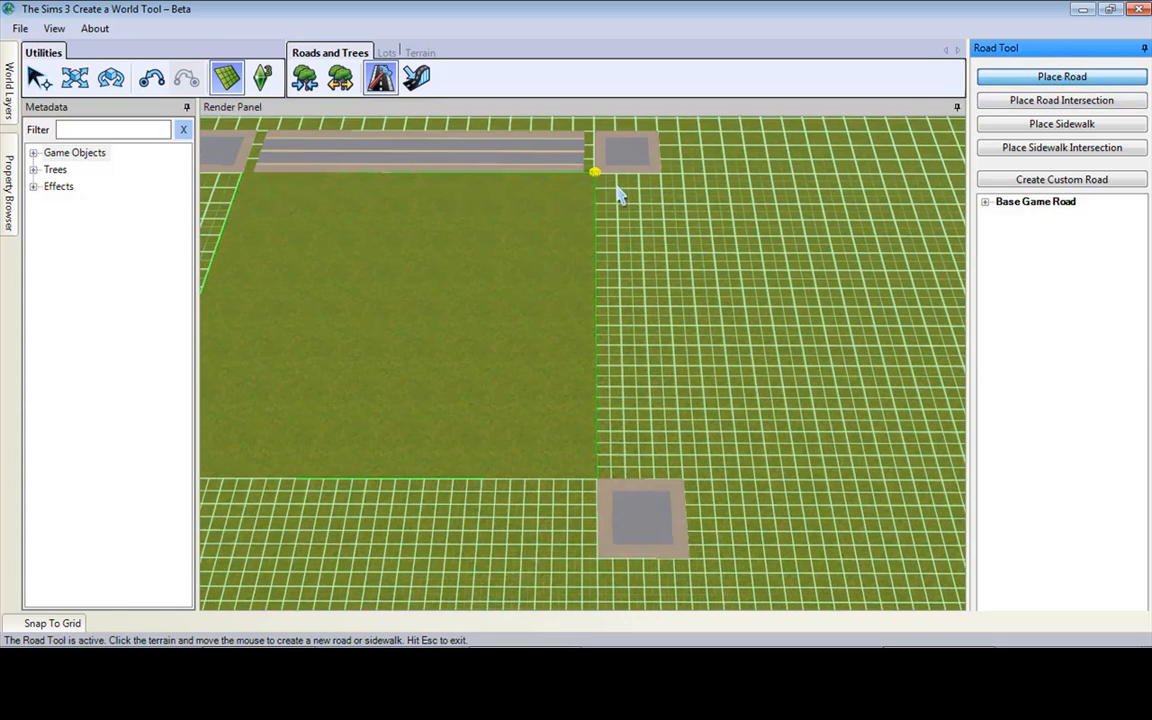
pyautogui.moveTo(595, 170); pyautogui.dragTo(645, 410)
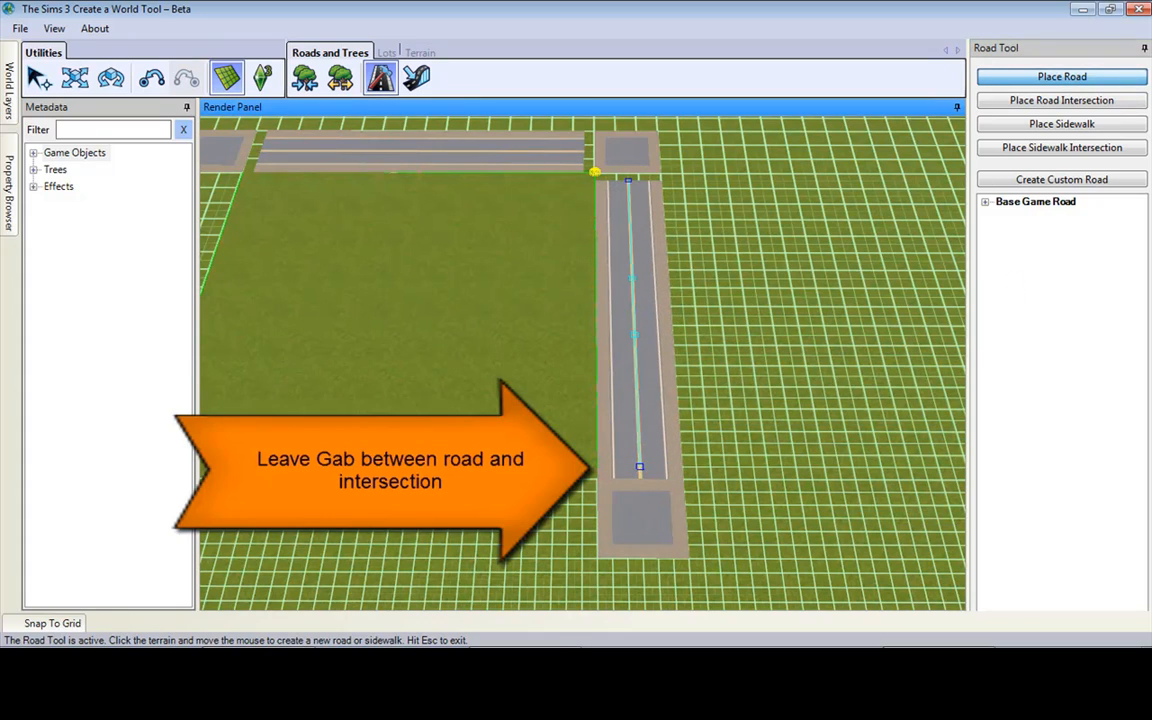
pyautogui.click(1061, 100)
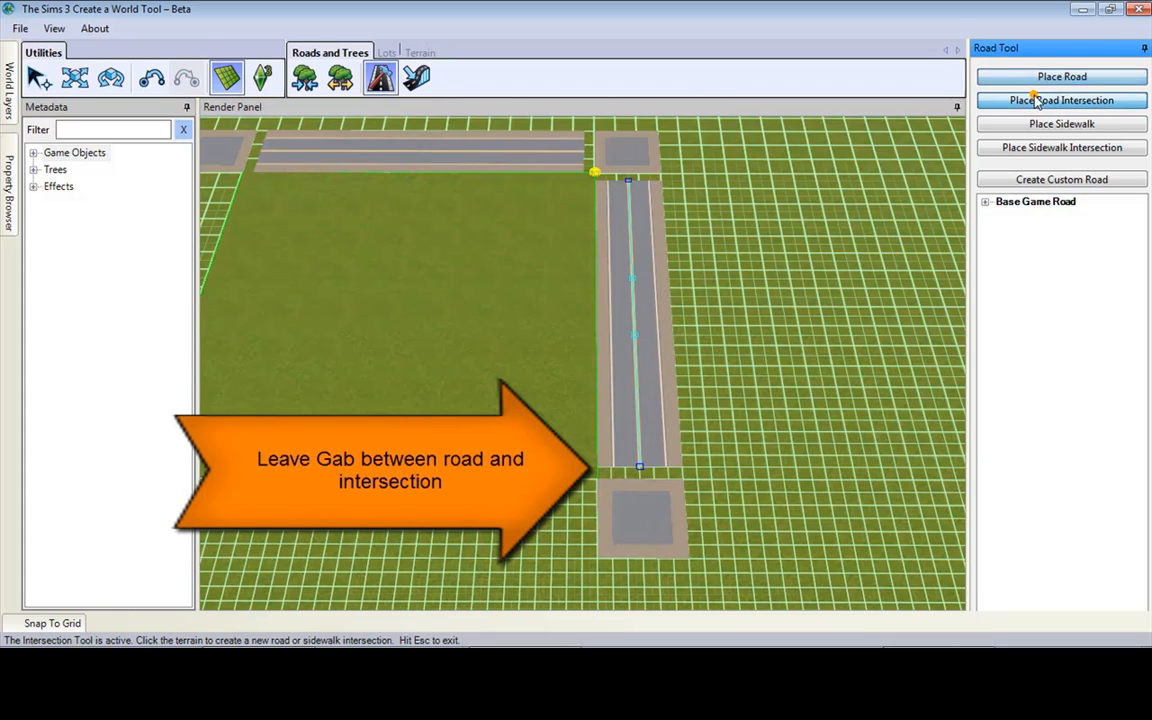
pyautogui.click(1061, 76)
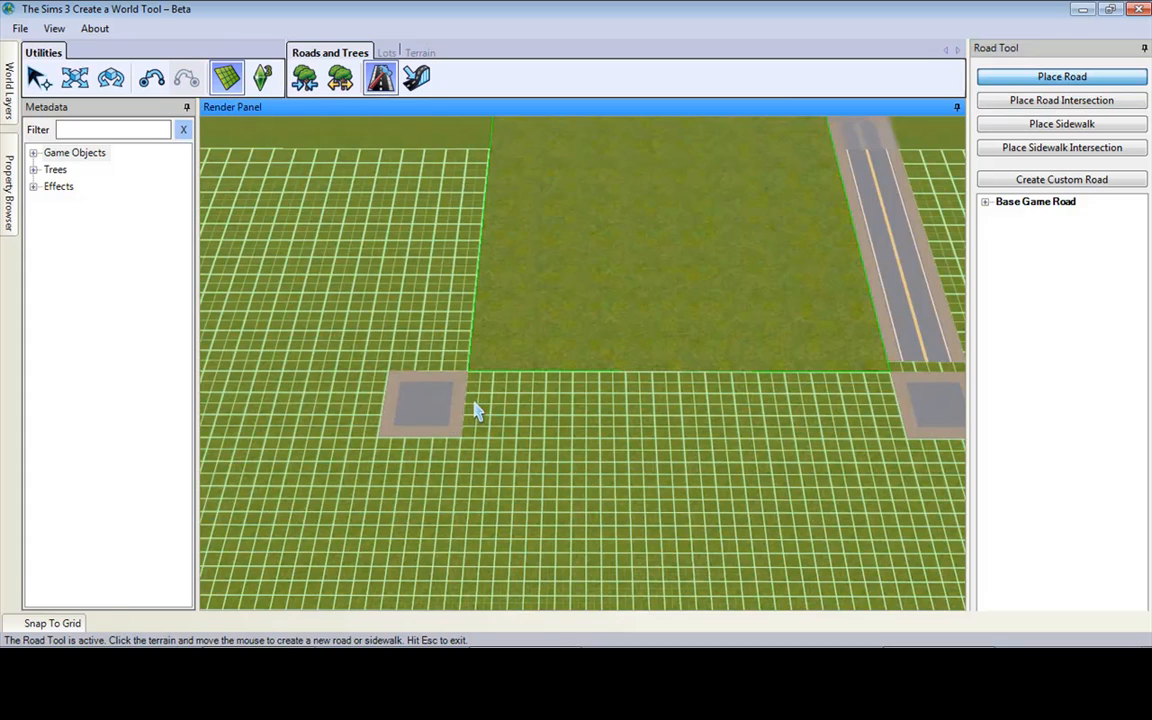
pyautogui.moveTo(480, 408); pyautogui.dragTo(875, 408)
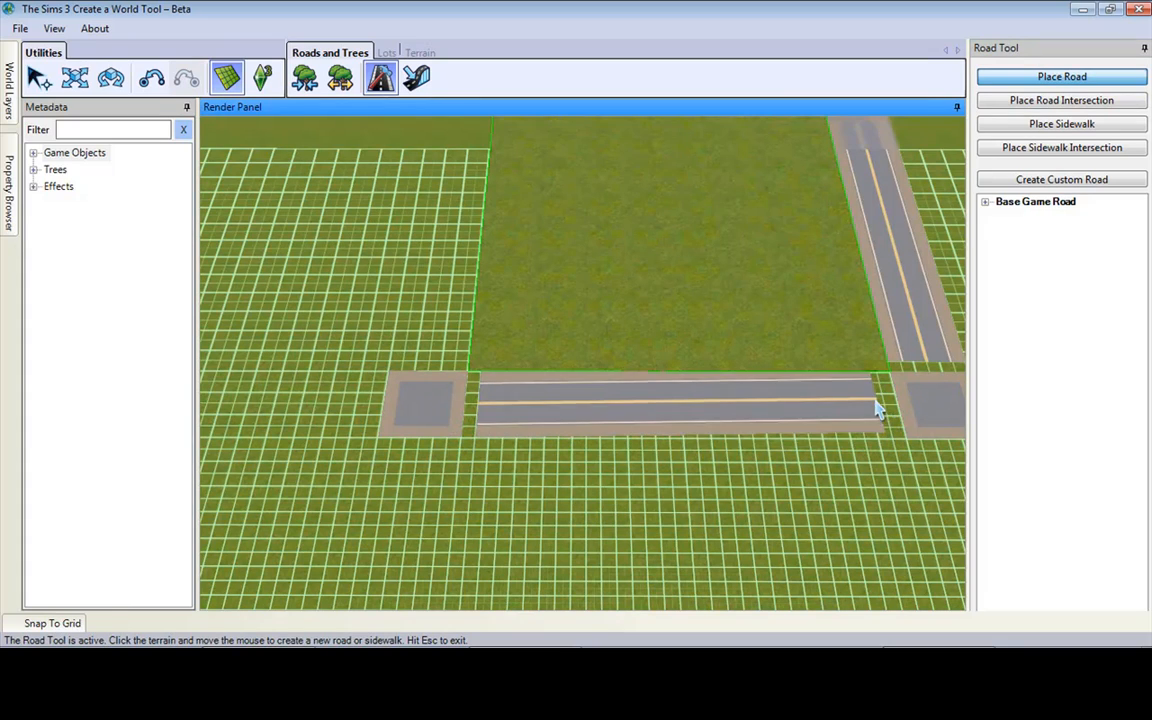
pyautogui.click(880, 405)
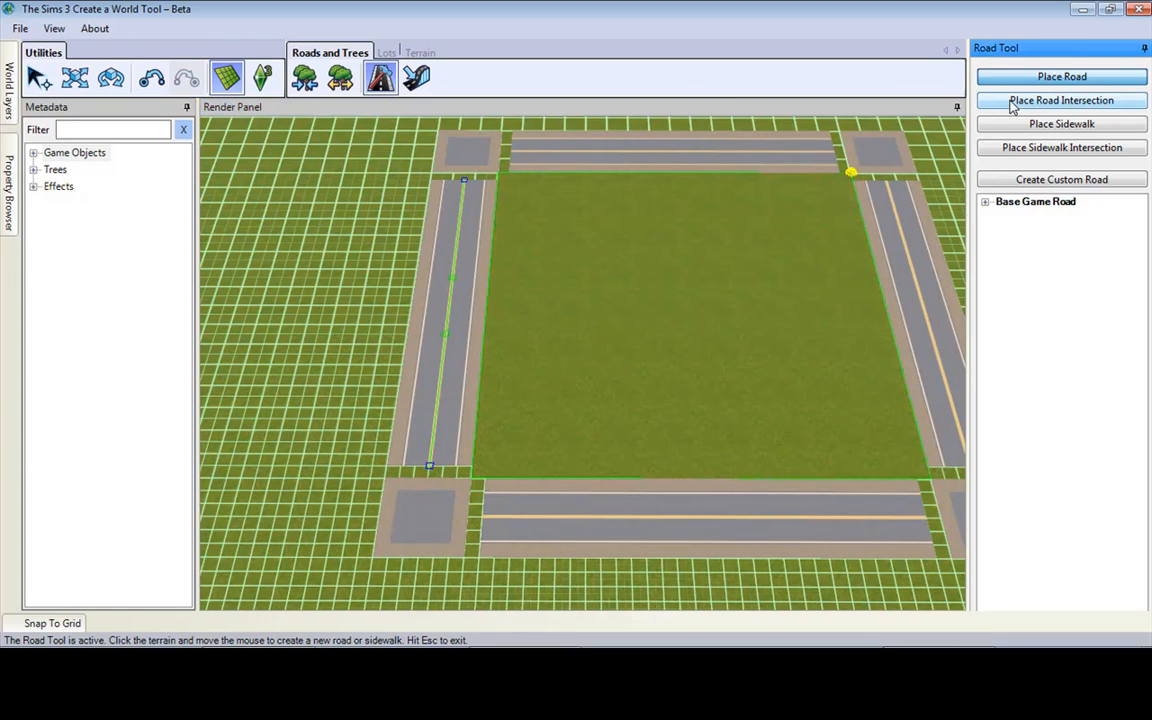
# Snap the park's road ends, including the top road, to their corner intersections
pyautogui.click(75, 78)
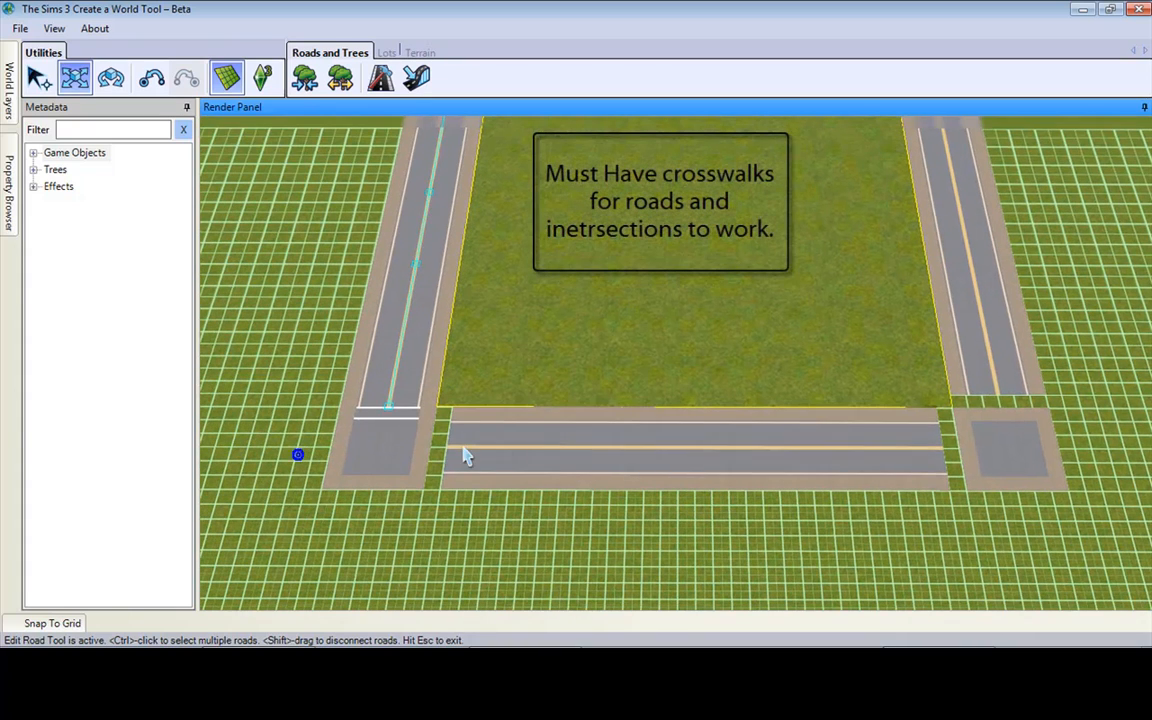
pyautogui.click(465, 450)
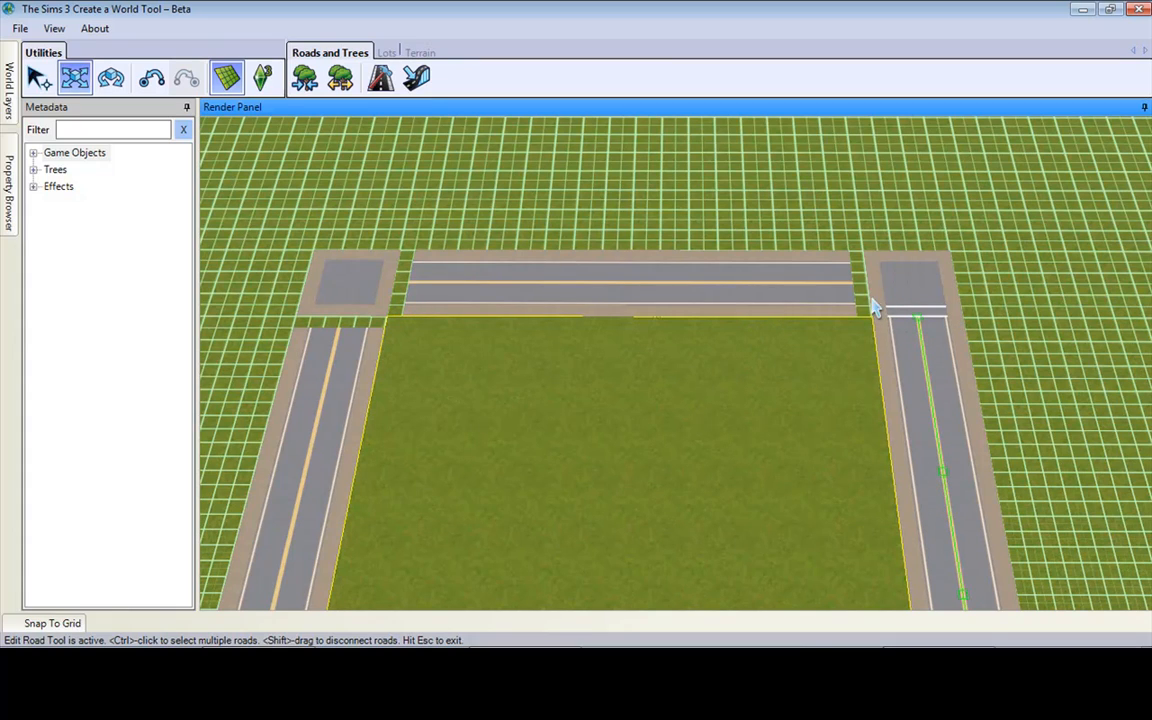
pyautogui.click(868, 284)
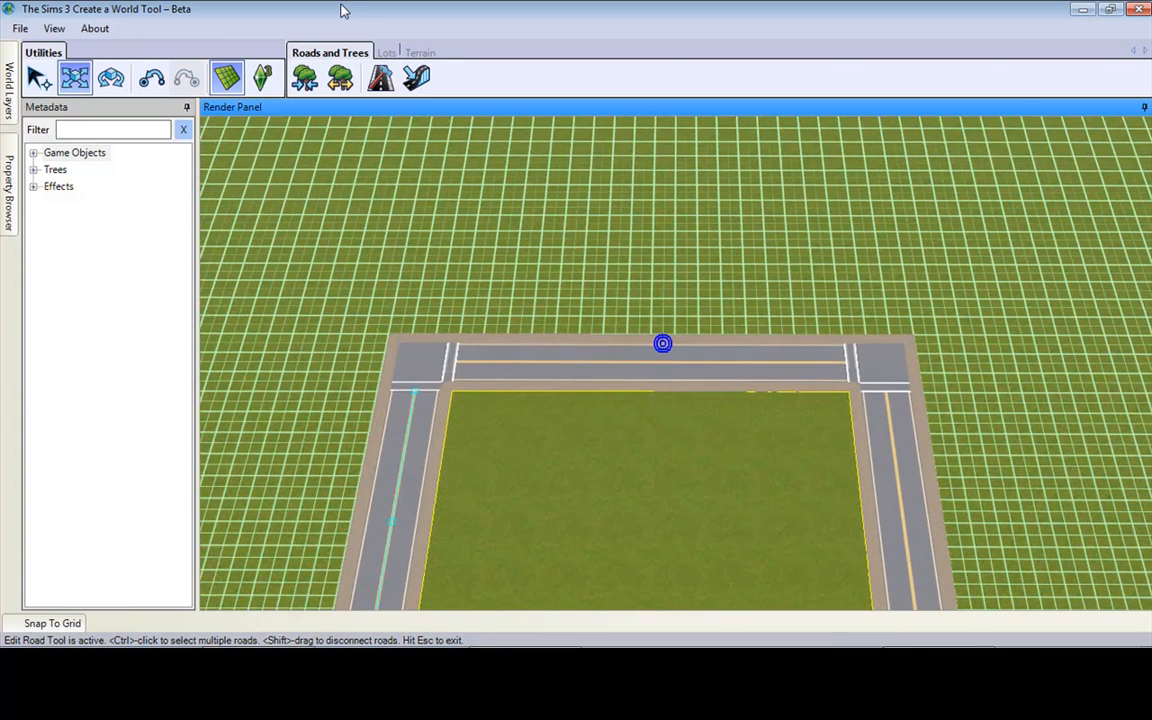
# Draw a second lot beyond the park and set it to Community City Hall
pyautogui.click(384, 52)
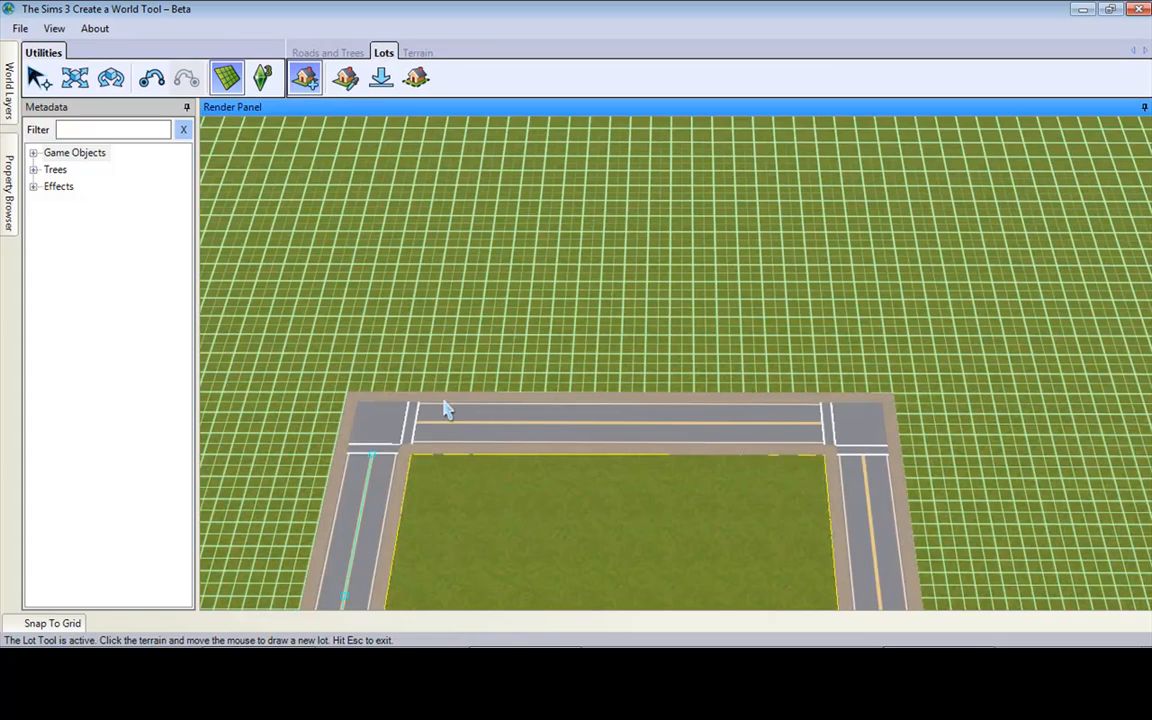
pyautogui.moveTo(422, 400)
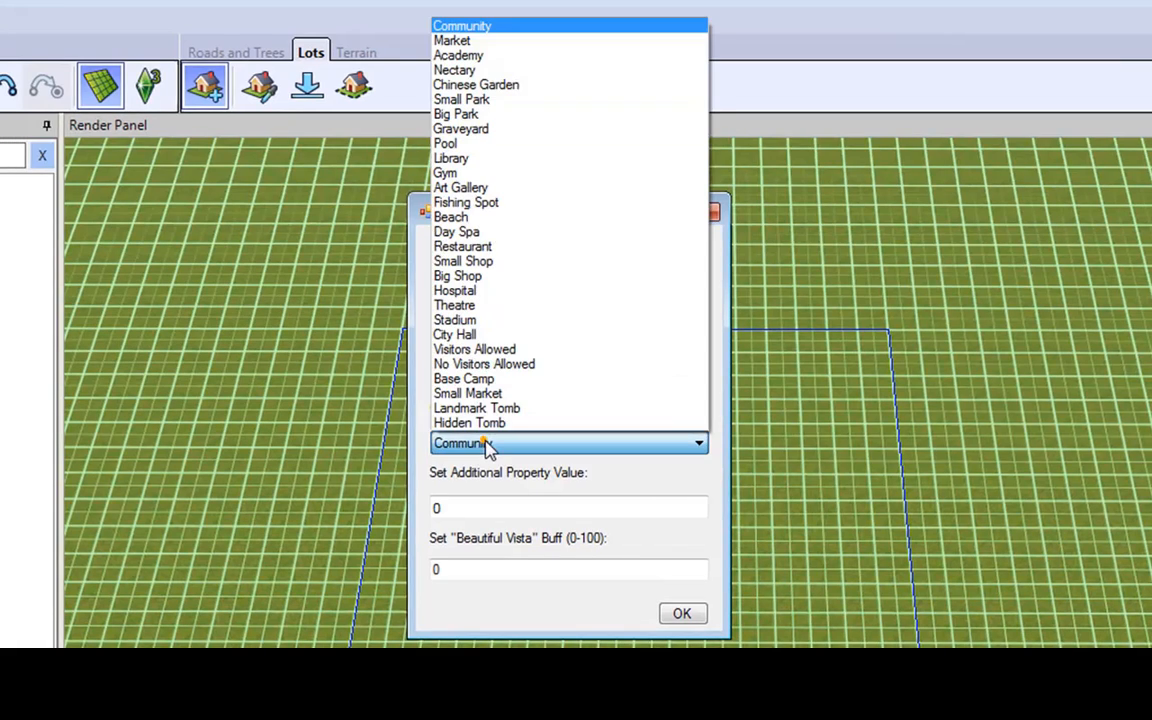
pyautogui.moveTo(453, 334)
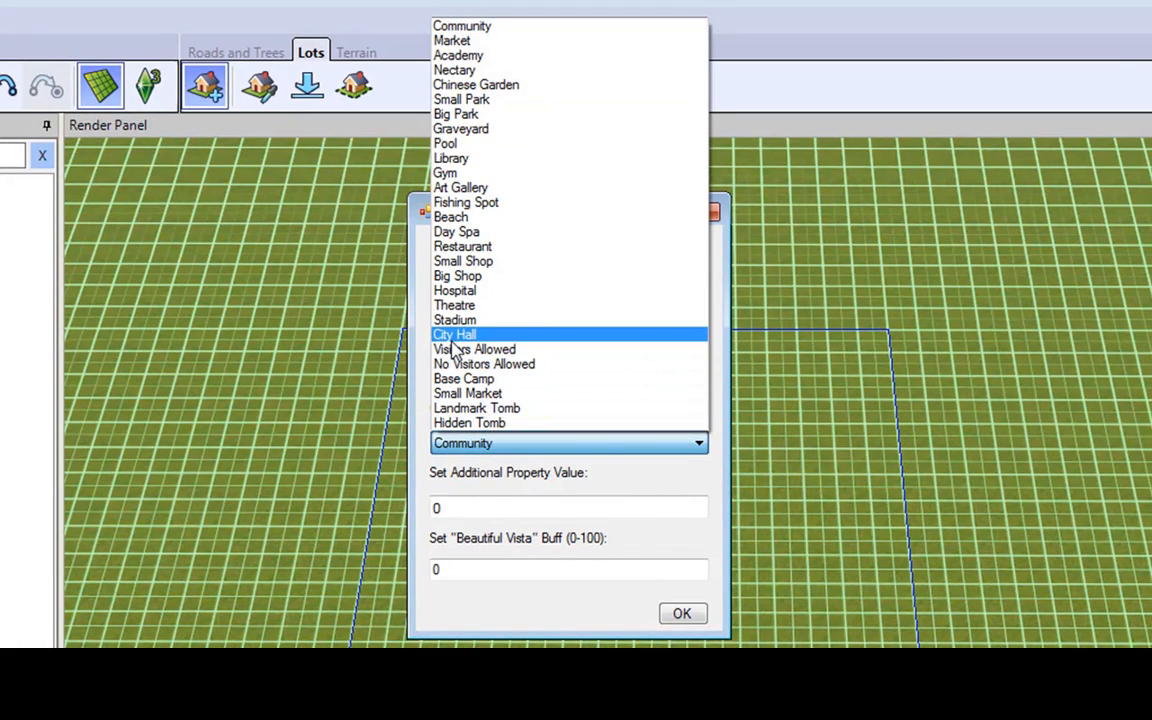
pyautogui.click(455, 334)
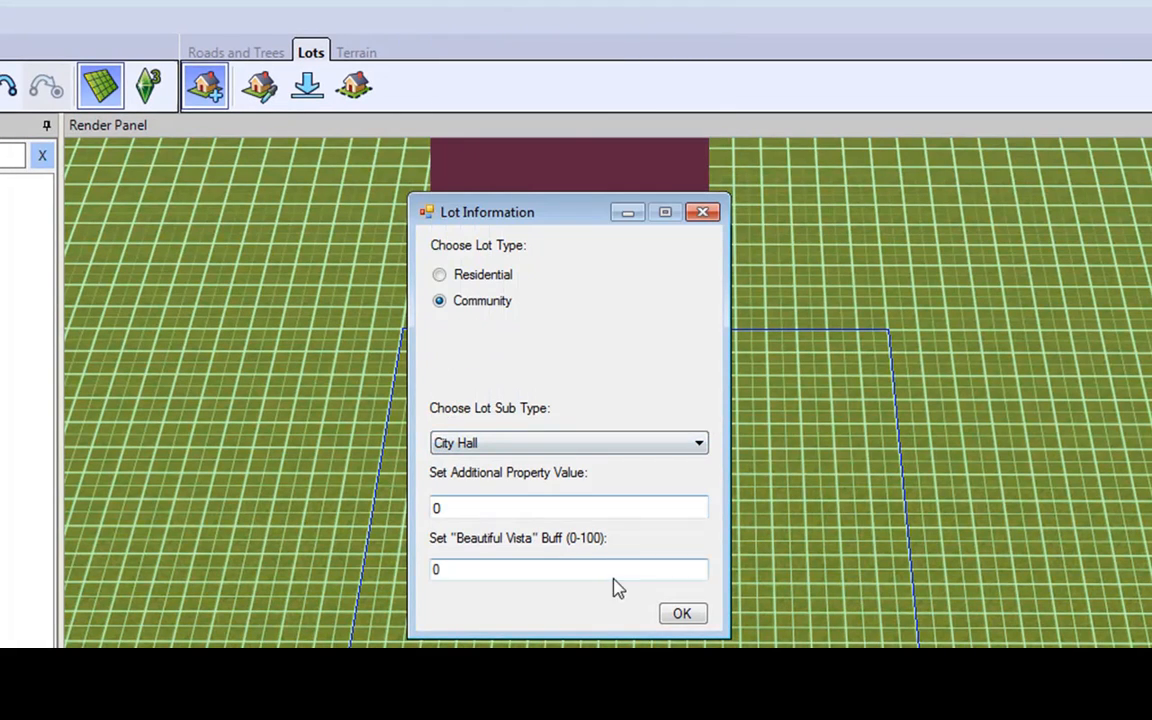
pyautogui.click(682, 613)
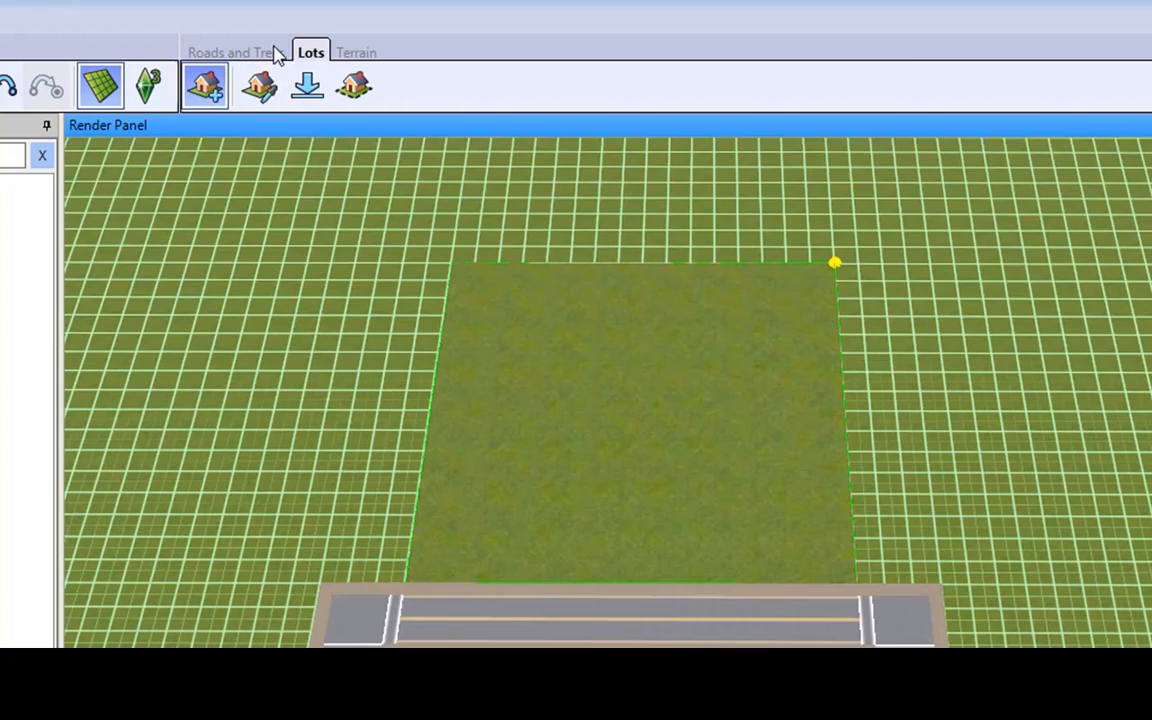
# Build the City Hall lot's top-edge road and begin adding its corner intersections
pyautogui.click(238, 52)
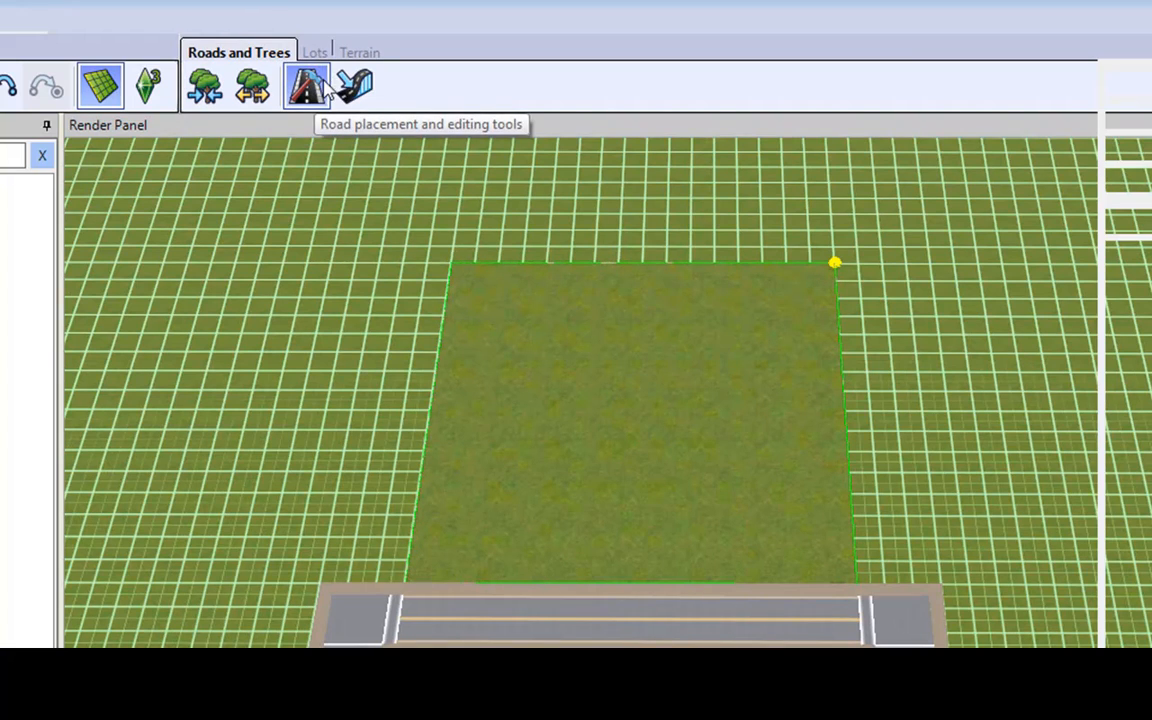
pyautogui.moveTo(1115, 180)
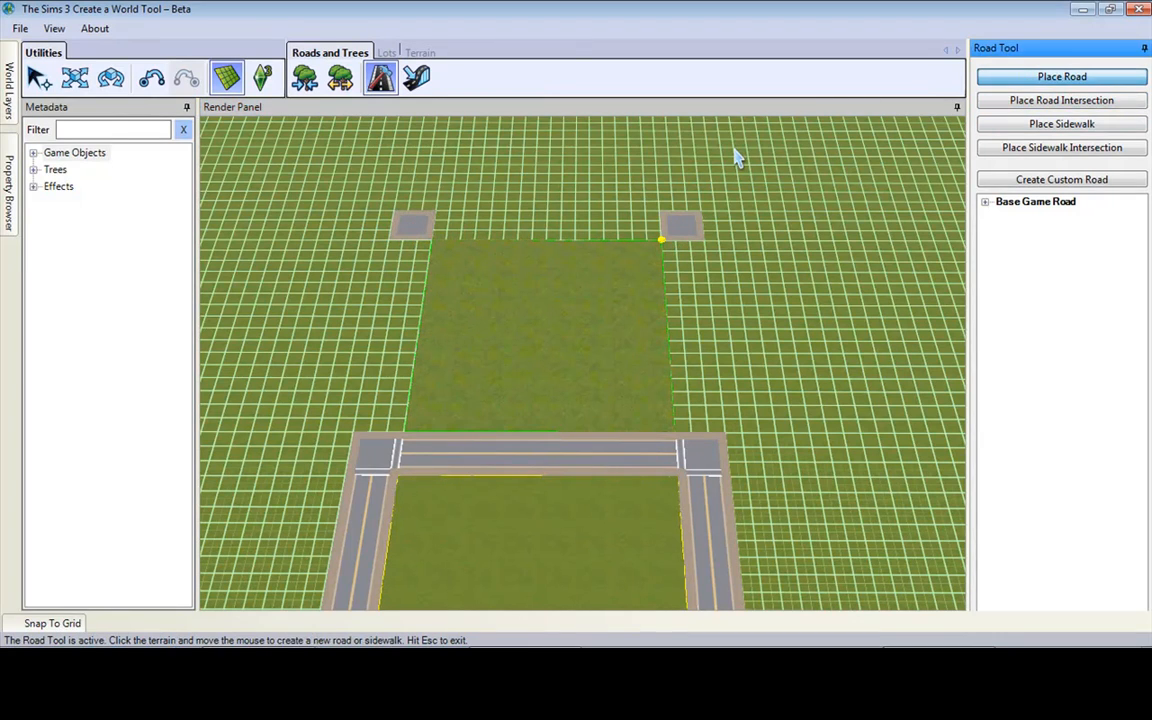
pyautogui.moveTo(400, 265)
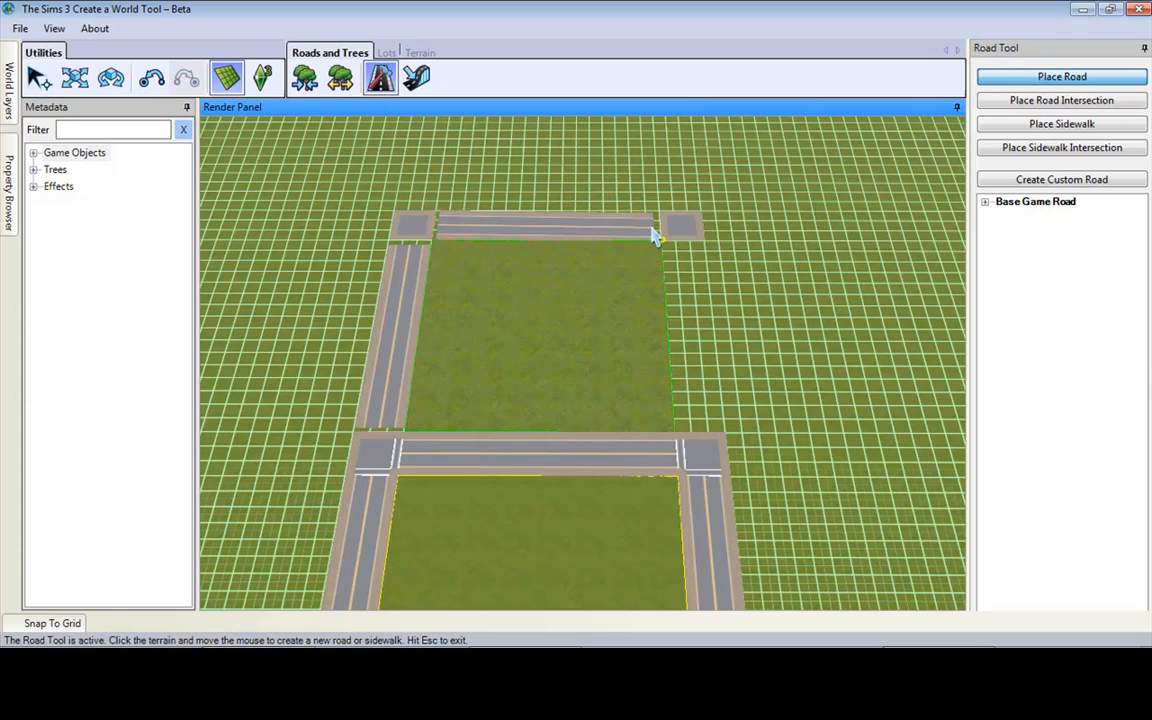
pyautogui.click(1061, 100)
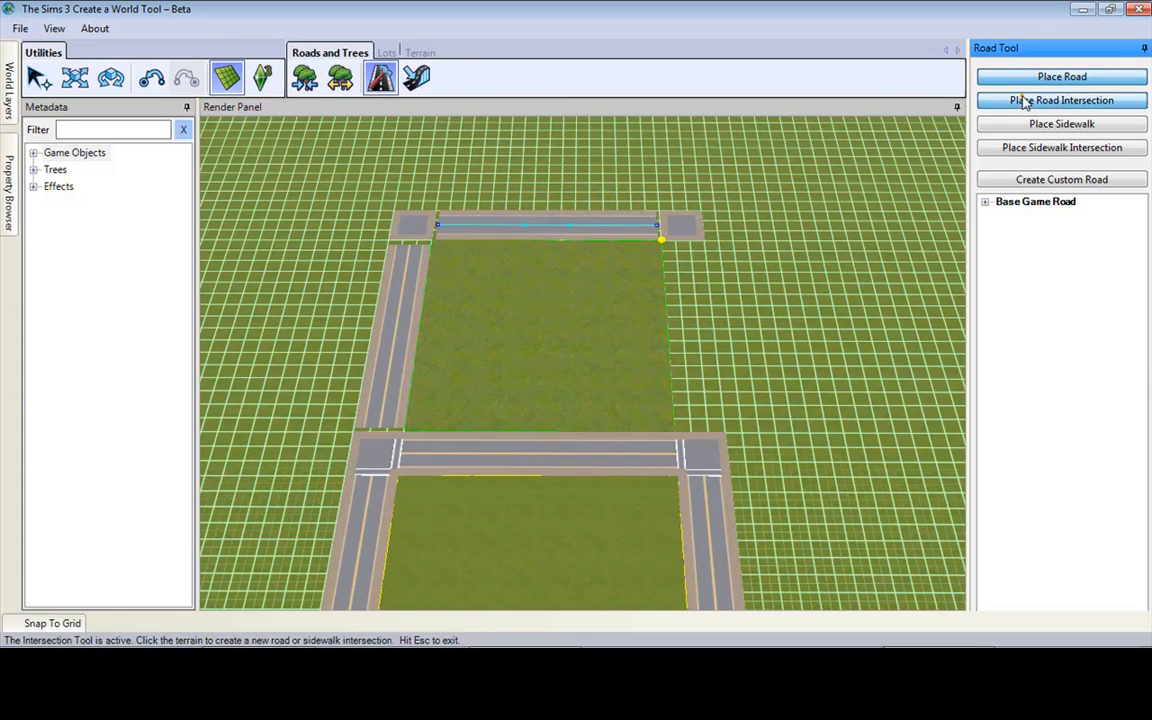
pyautogui.click(1061, 76)
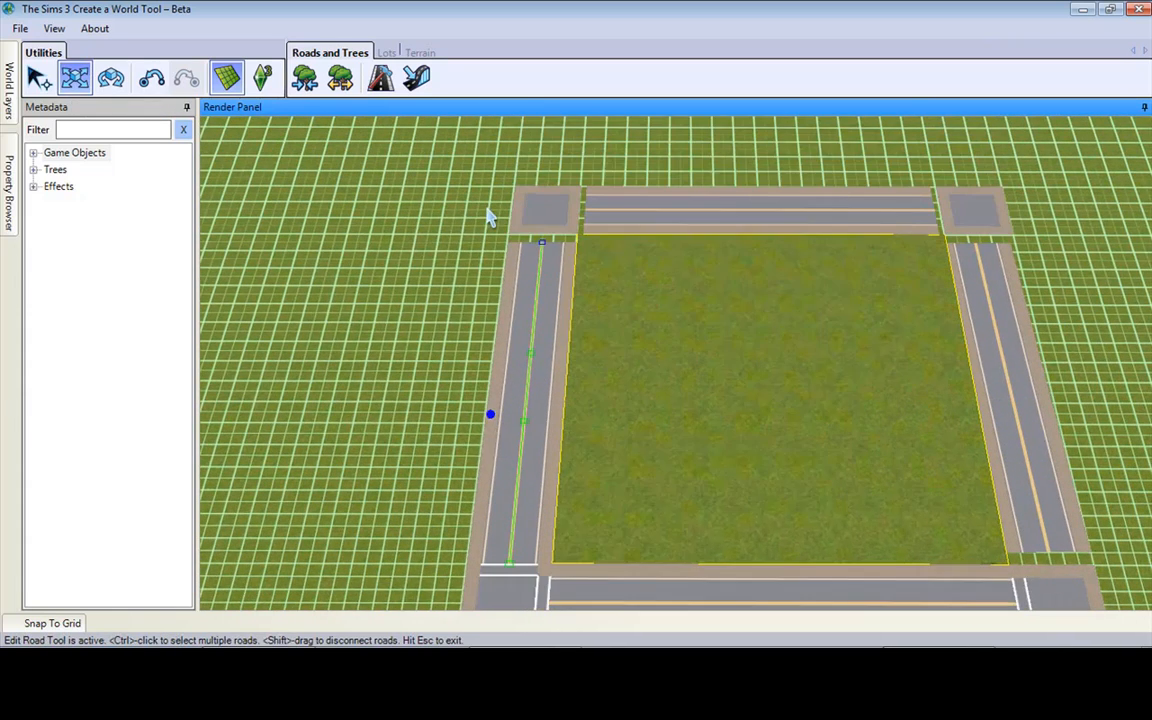
# Attach the City Hall lot's road end to its corner intersection, completing the crosswalk
pyautogui.click(590, 220)
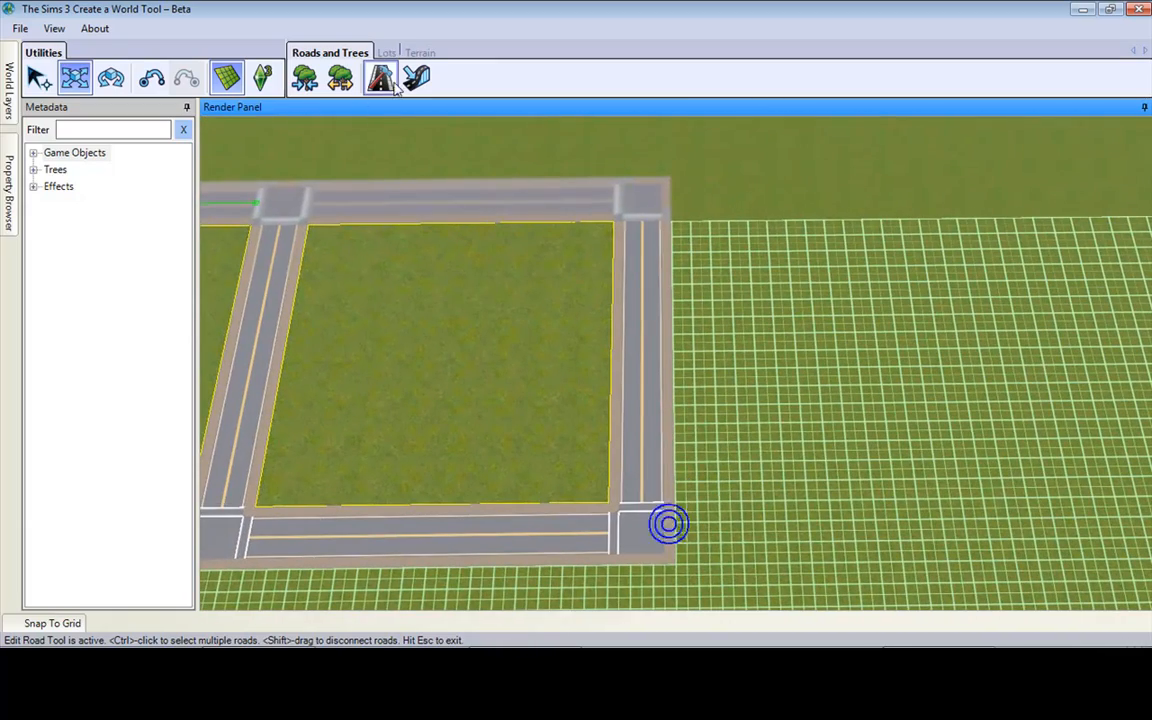
pyautogui.click(384, 52)
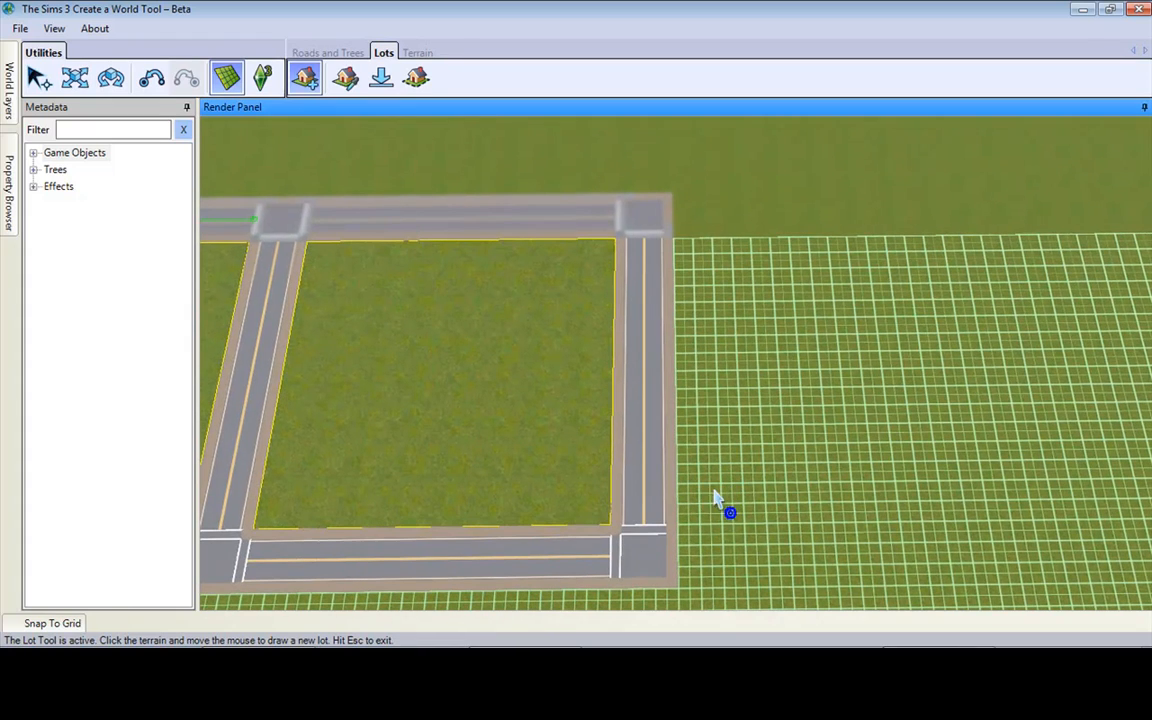
pyautogui.moveTo(762, 558)
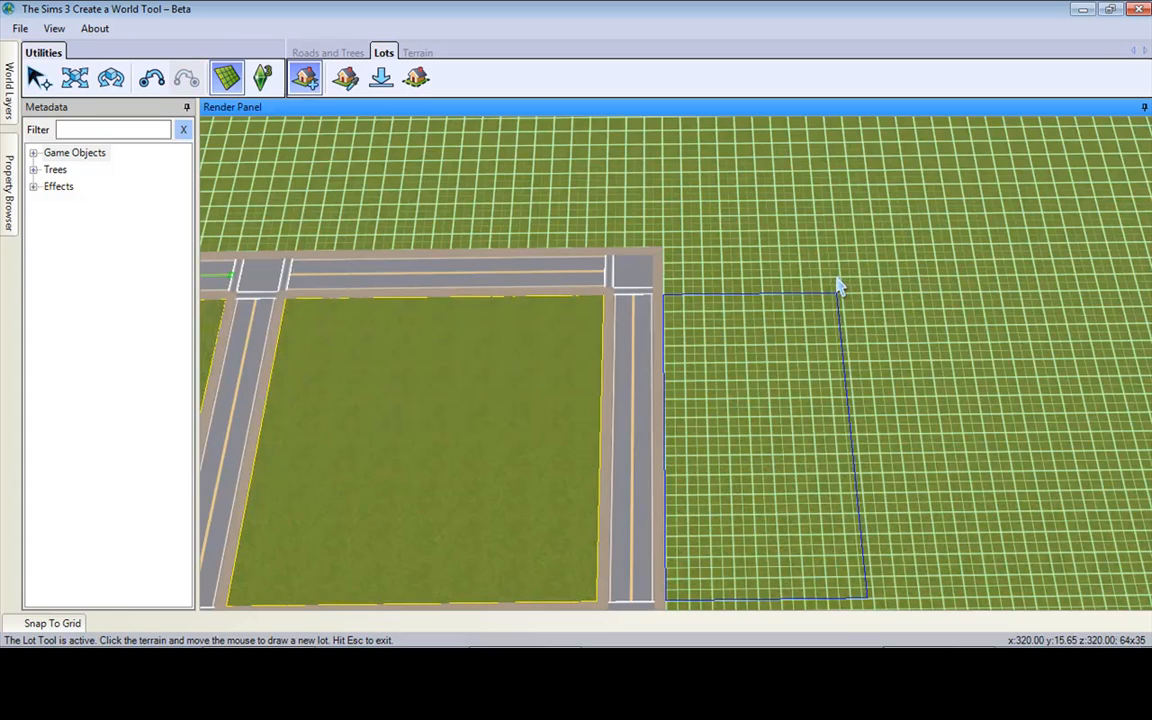
# Draw a third Community lot beyond the City Hall lot's road, then return to road tools
pyautogui.click(838, 287)
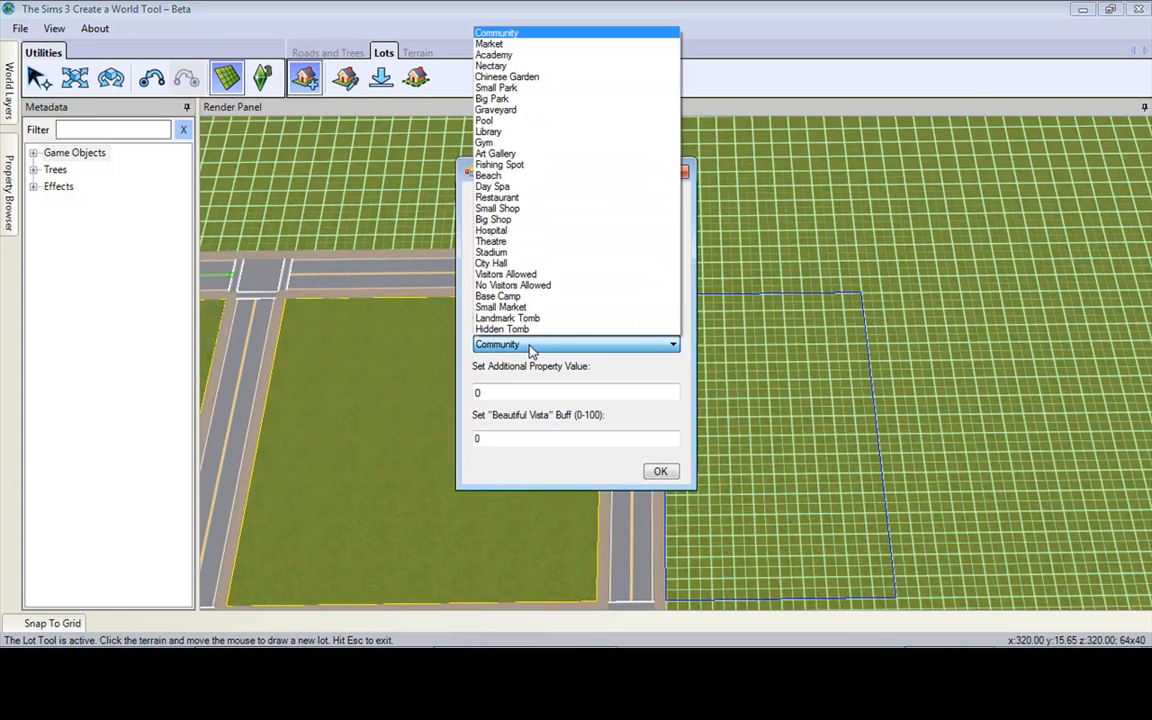
pyautogui.click(660, 471)
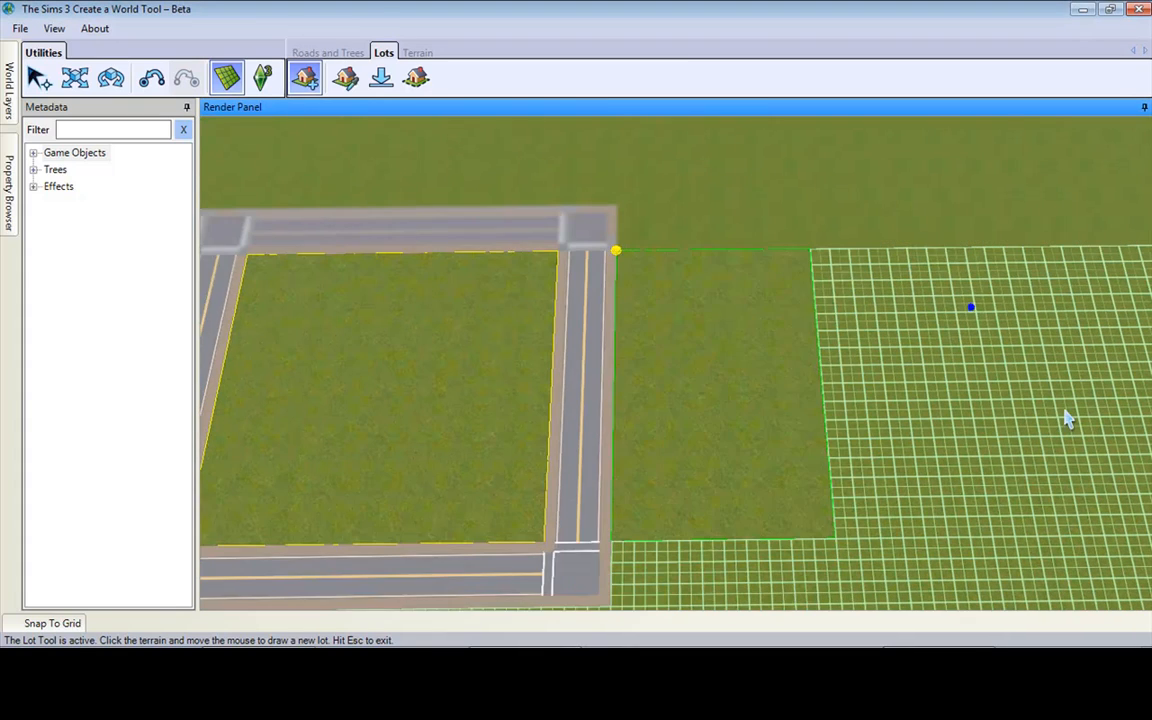
pyautogui.click(329, 52)
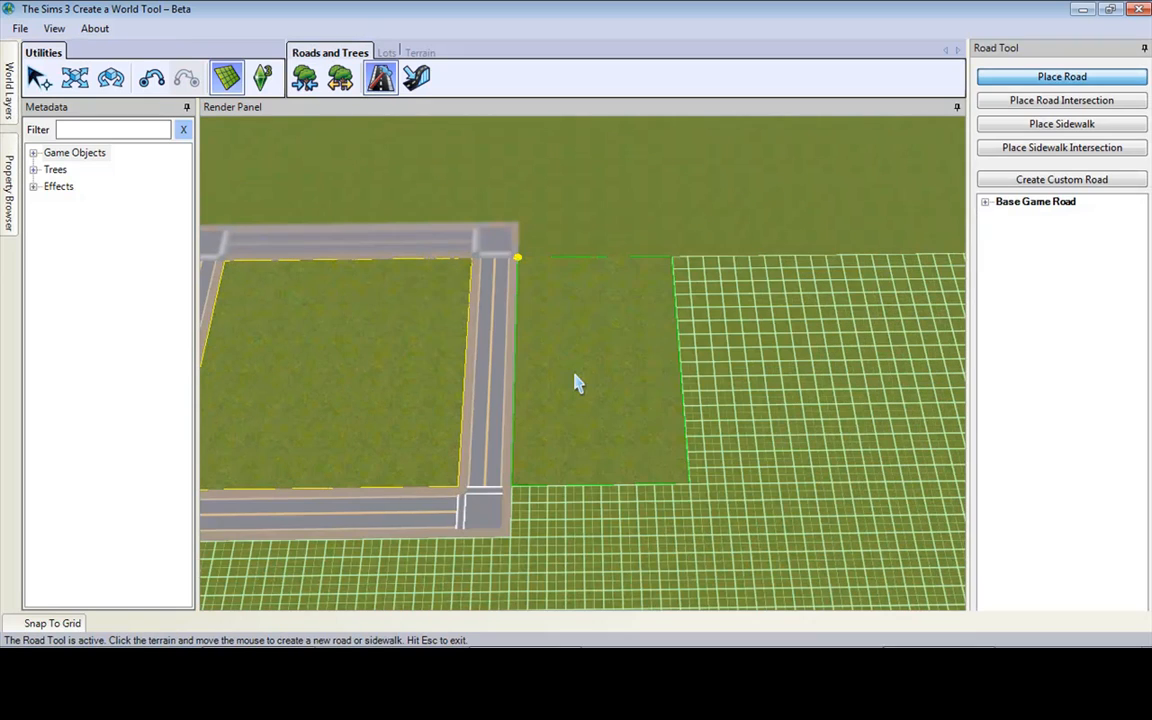
pyautogui.moveTo(605, 500)
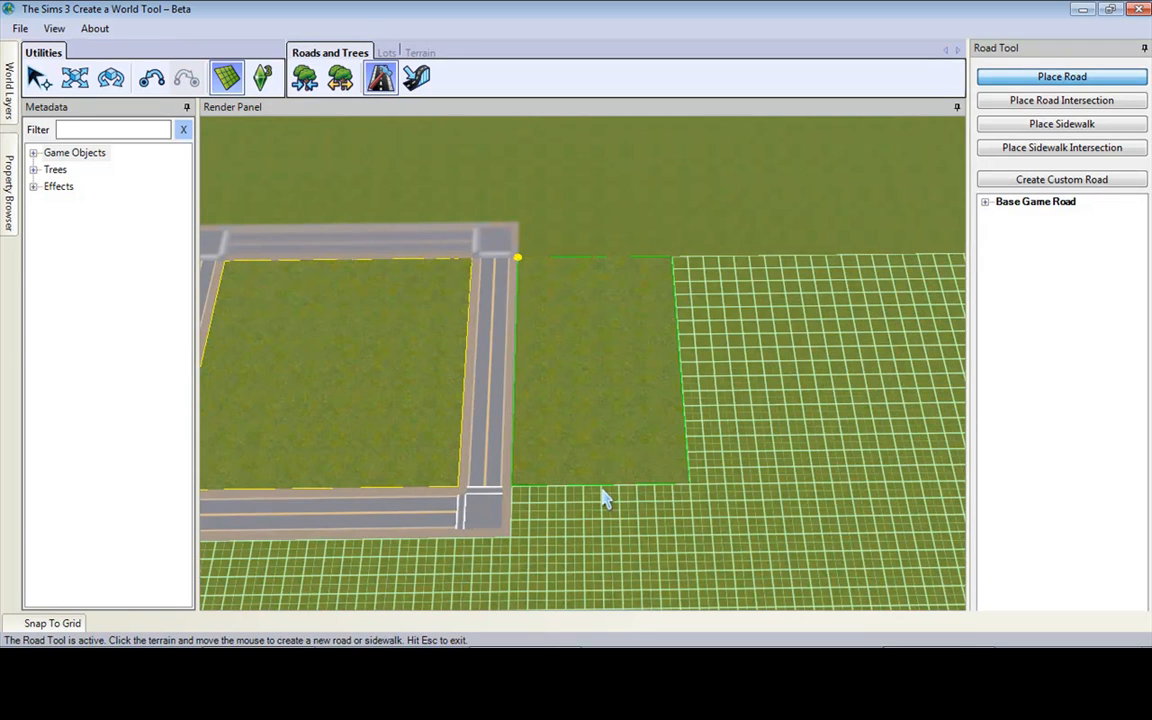